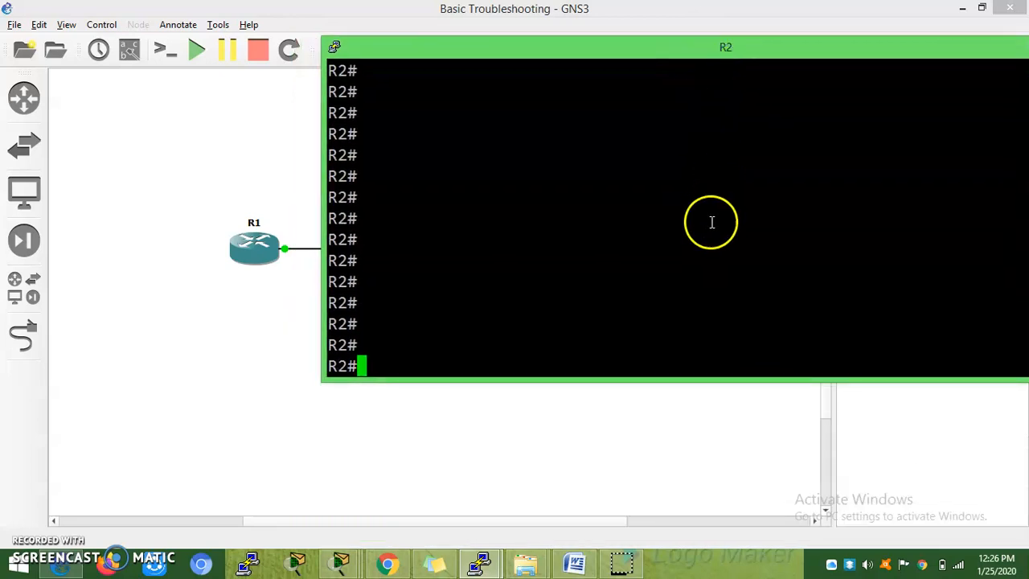
mouse_move(695, 290)
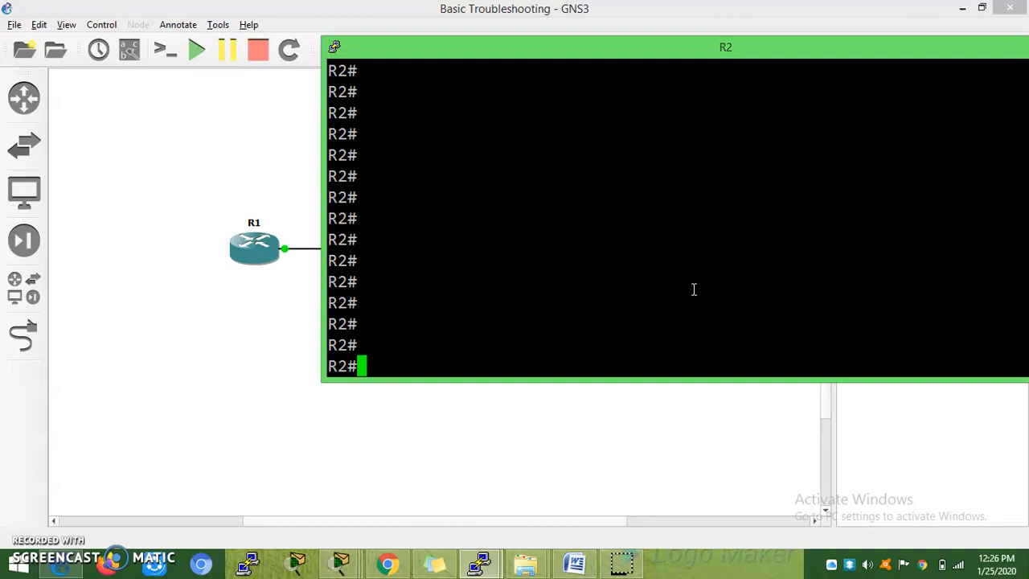
Step: From R2, start composing an SSH login as user R1 to 192.168.1.1
type("ssh")
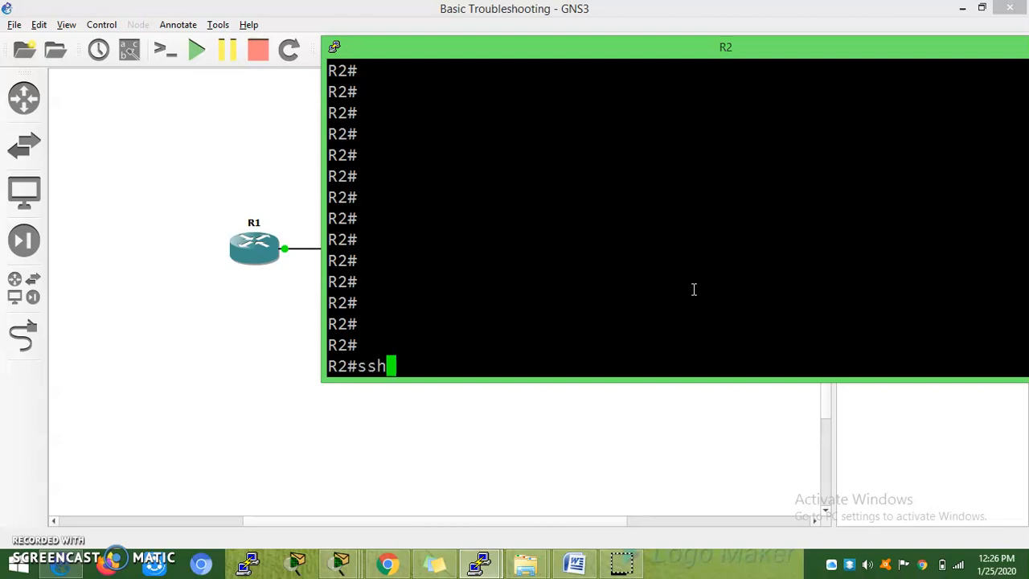
type("\" \"")
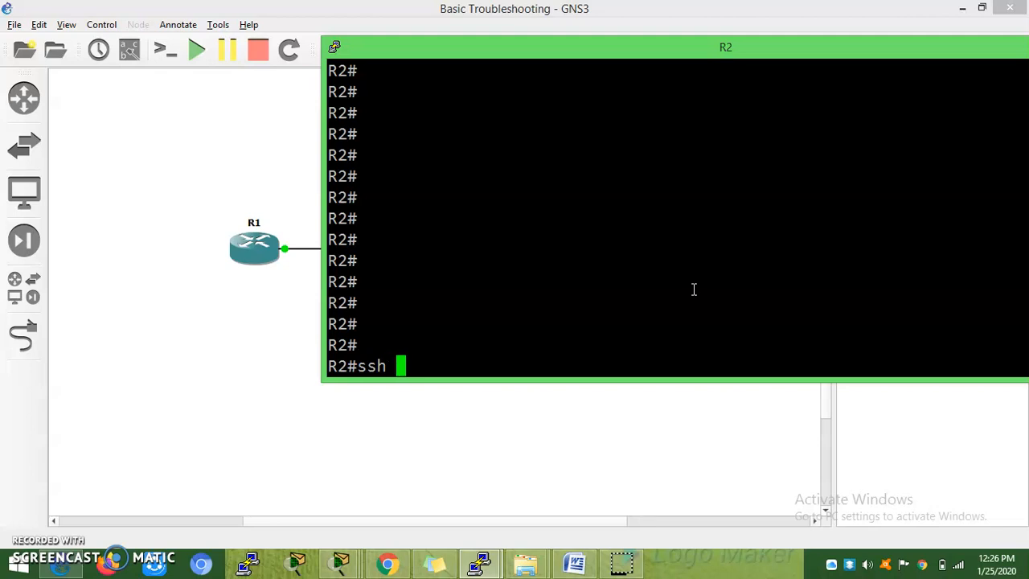
type("-l")
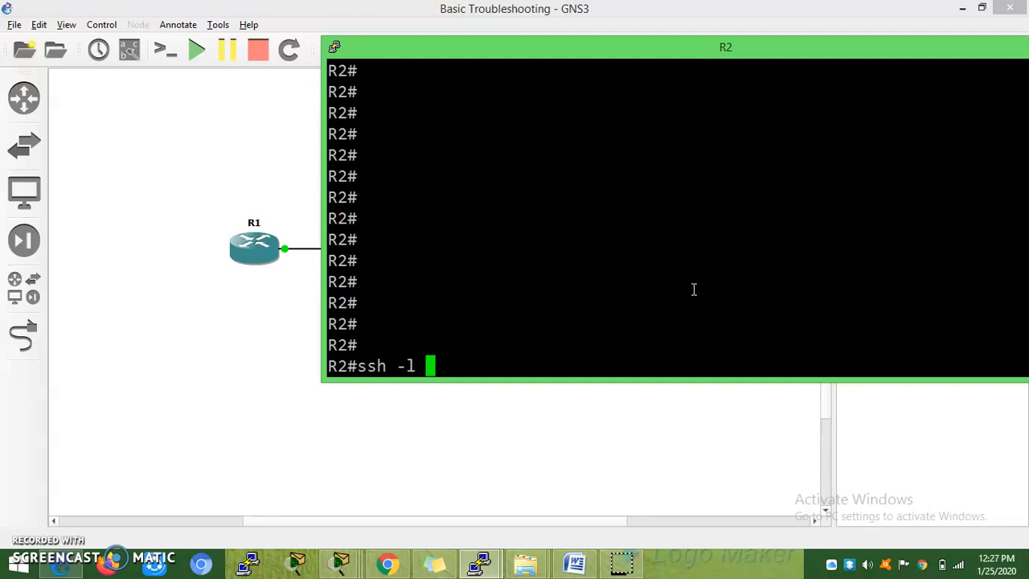
type("Ra")
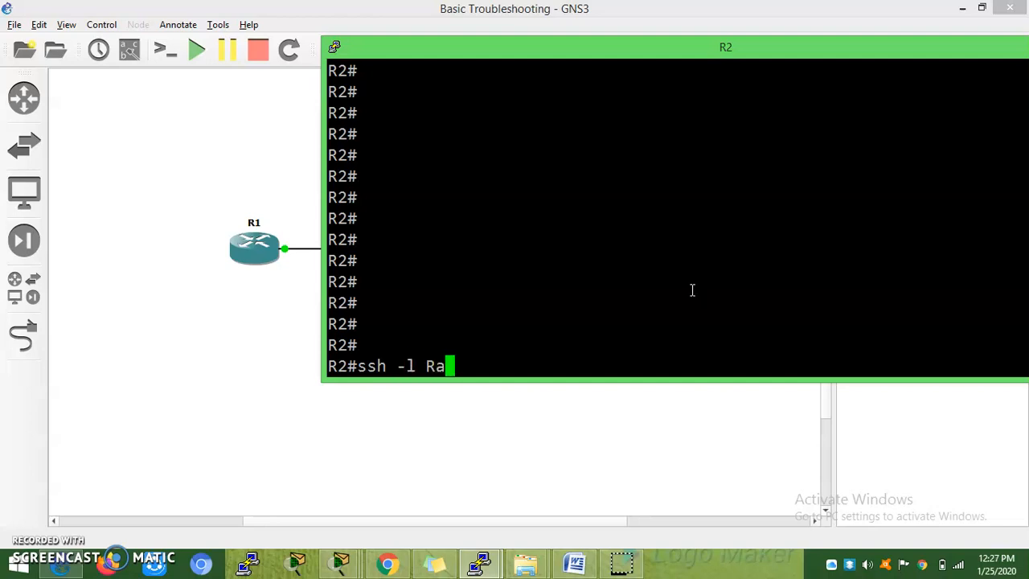
type("R1")
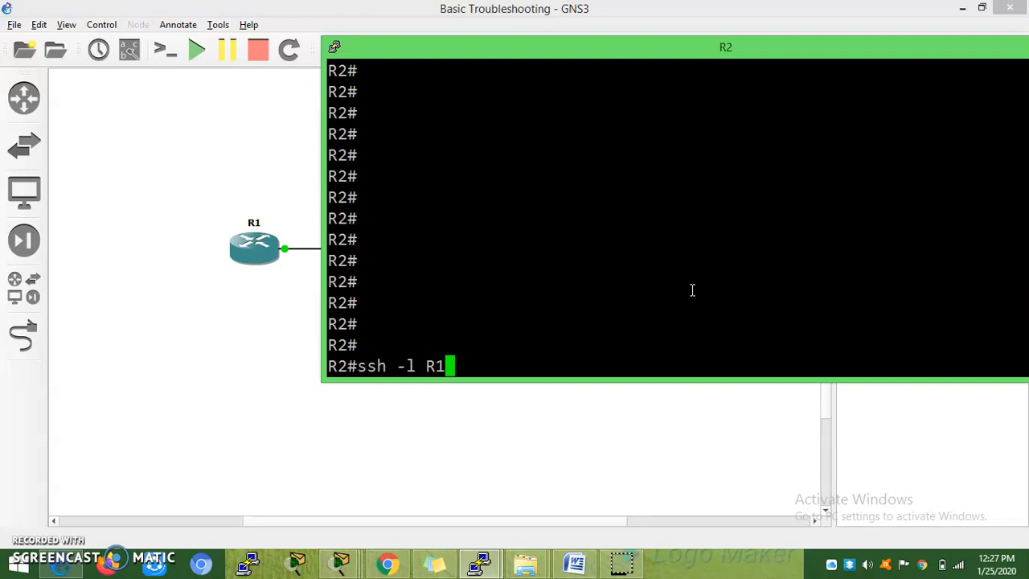
type("19")
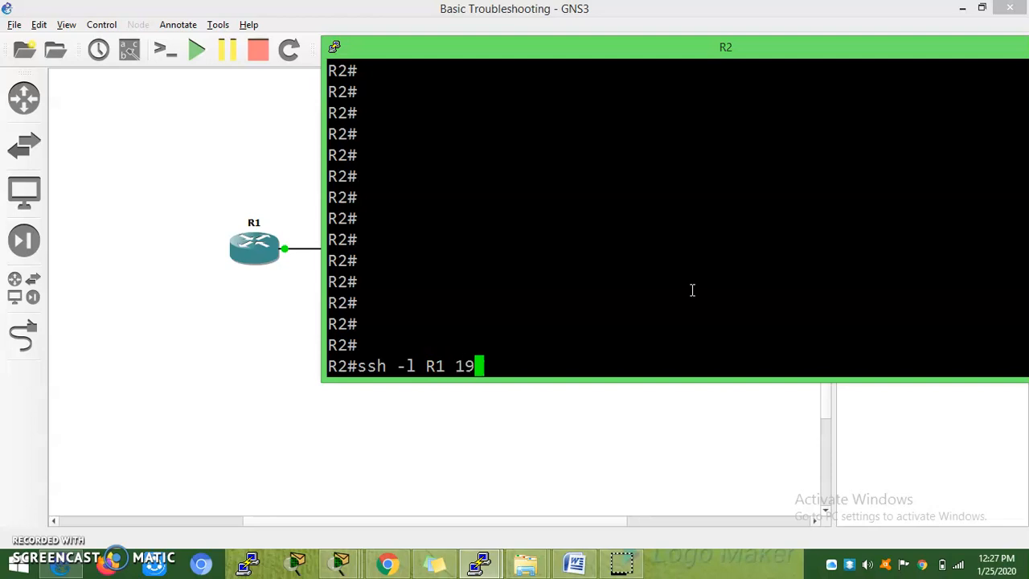
key("BackSpace")
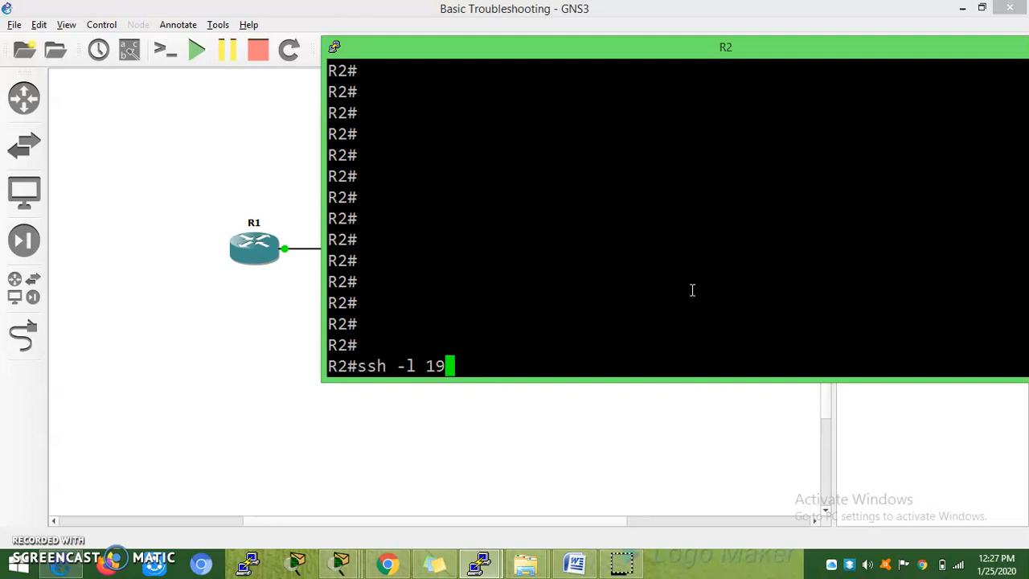
type("2.168.1.1")
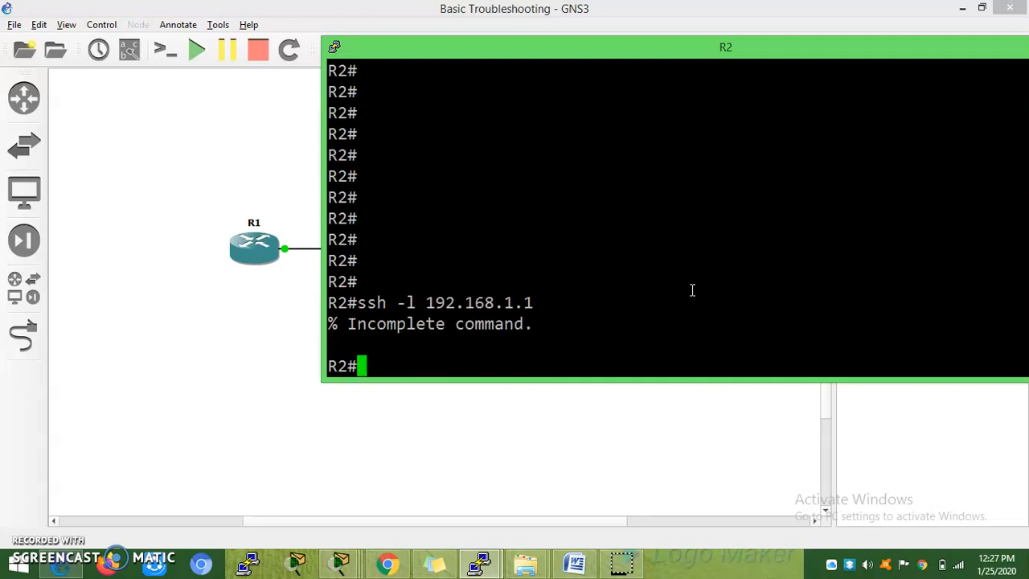
Step: Check 'ssh -l ?' syntax, then attempt 'ssh -l R1 192.168.1.1', which the host refuses
type("telnet 192.168.1.1")
type("ssh")
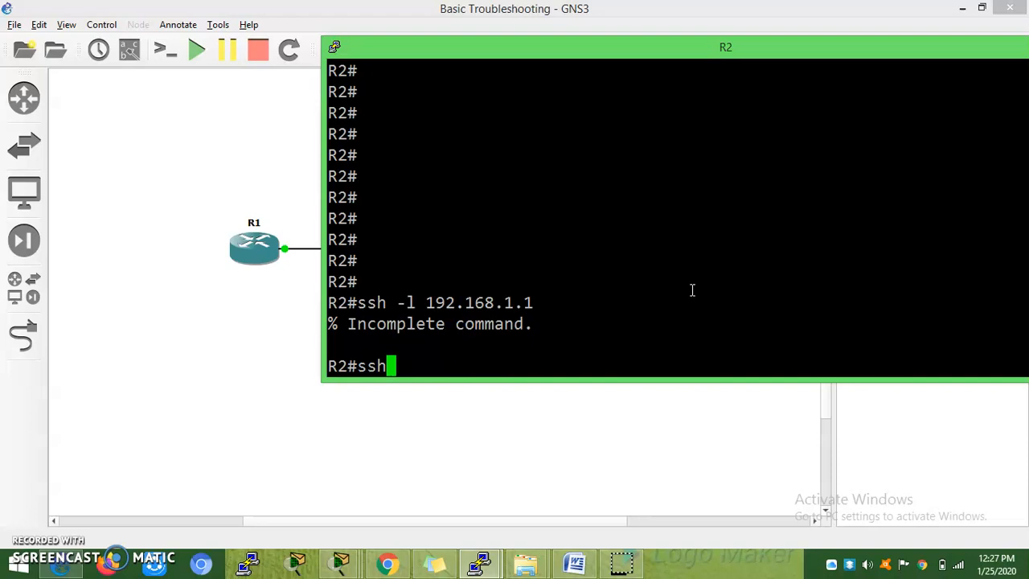
type("-")
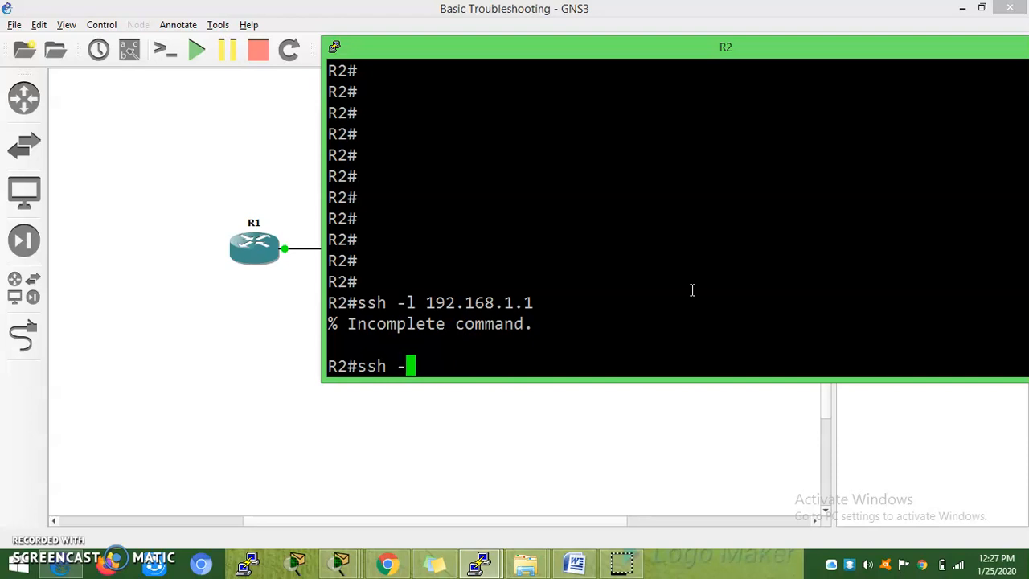
type("?")
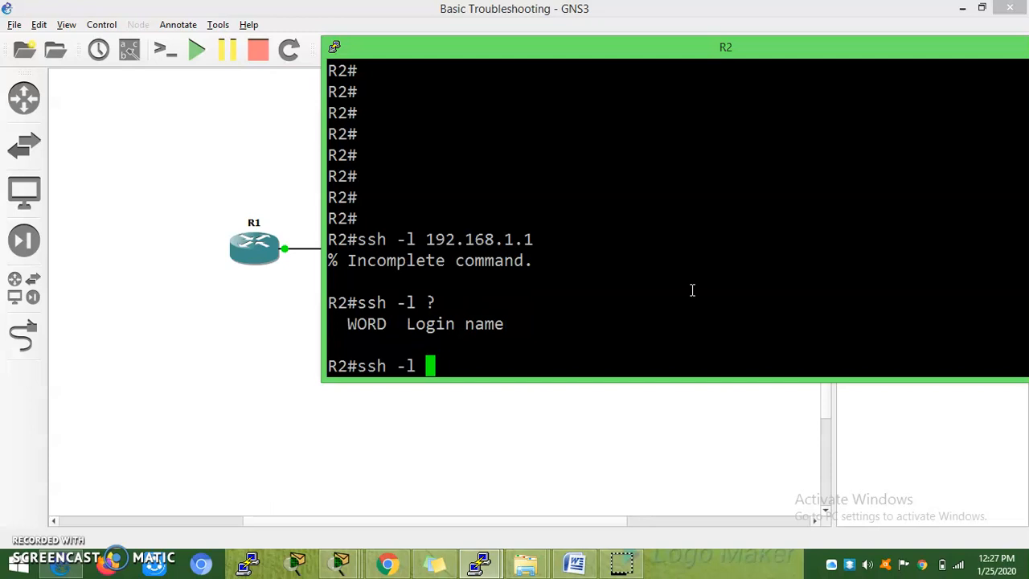
type("R1 192.168.1.1")
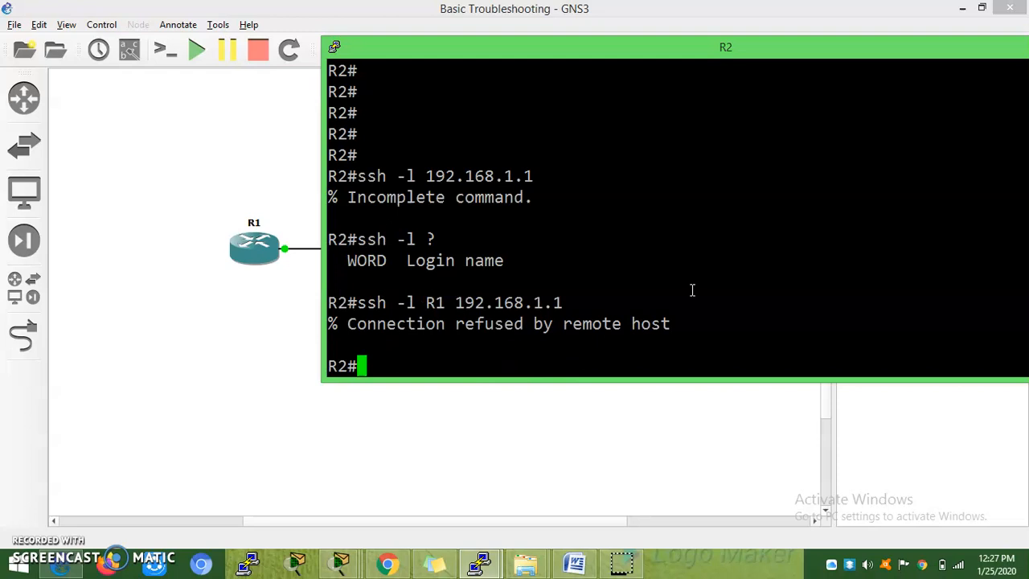
double_click(372, 324)
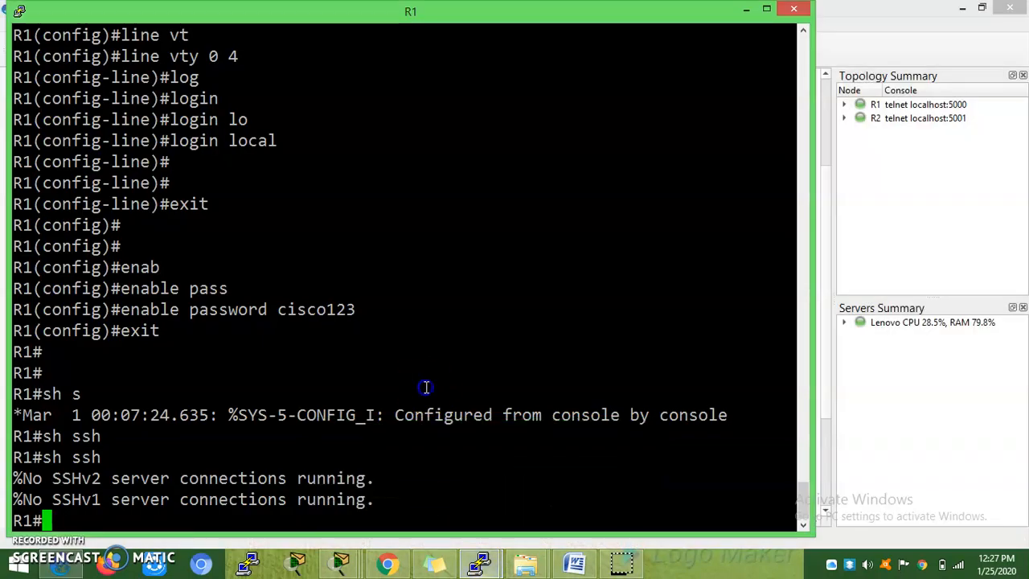
Step: On R1 run 'sh ssh' showing no SSH connections, then enter global configuration mode
type("sh ssh")
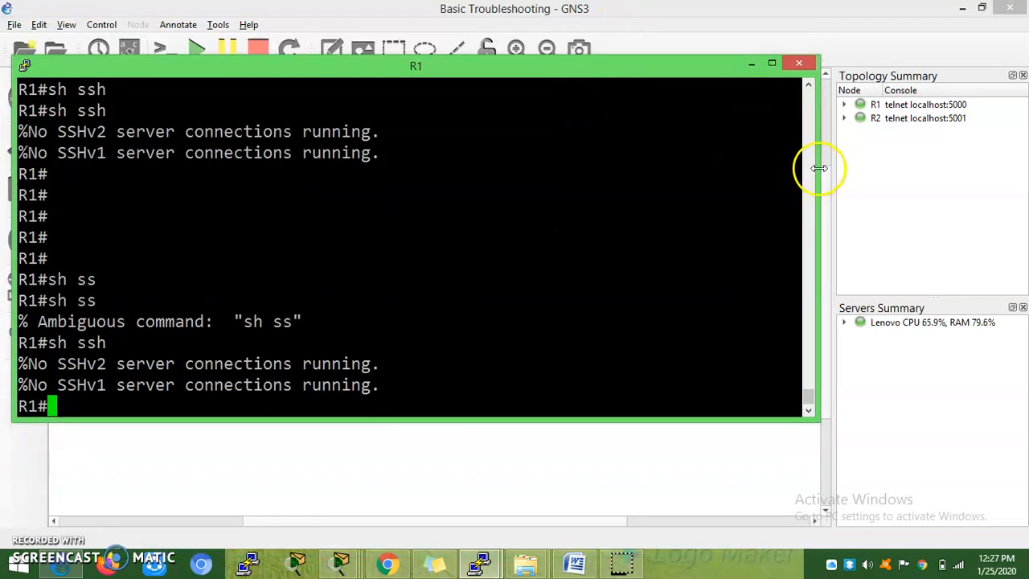
left_click_drag(819, 169, 631, 169)
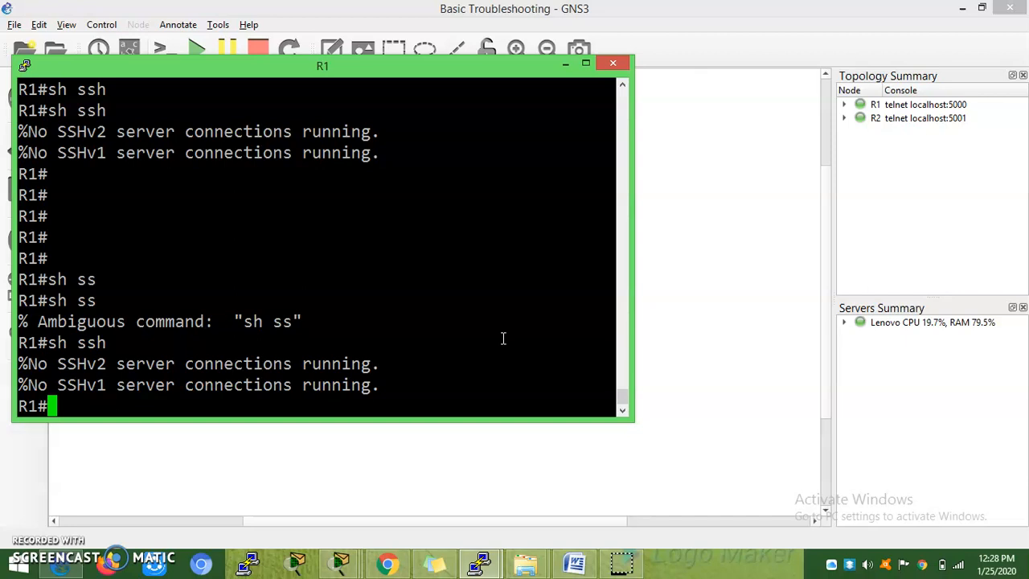
type("conf t")
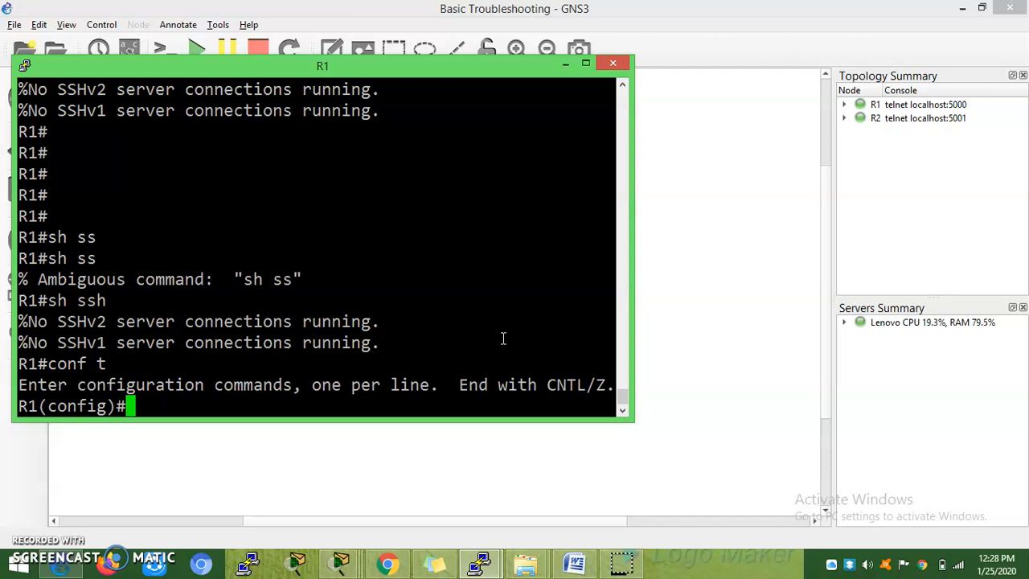
Step: Attempt 'crypto key generate rsa modulus 2048' on R1, rejected for lack of a domain name
type("cr")
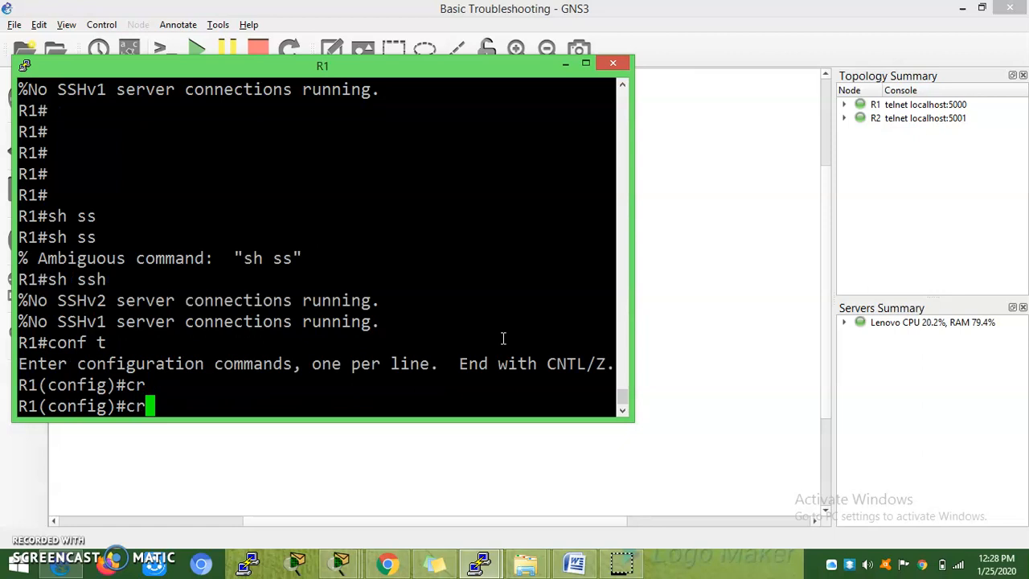
type("ypto key generate")
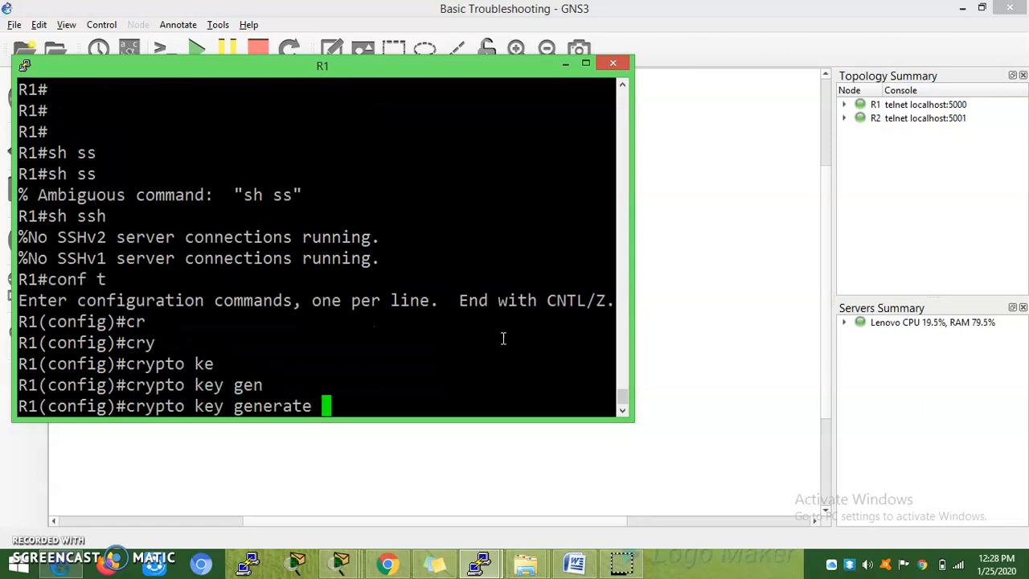
type("rsa mo")
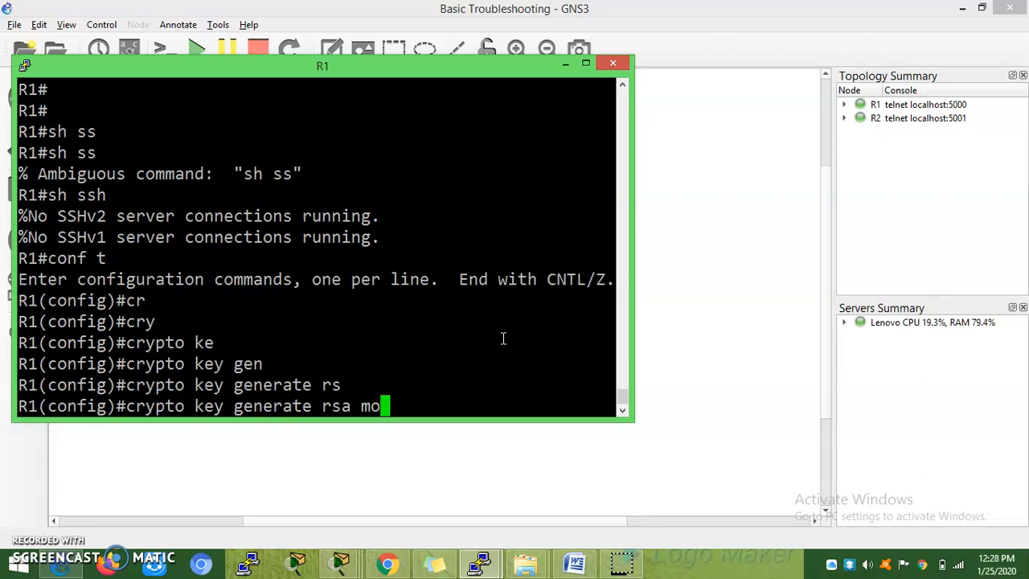
type("dulus 2048")
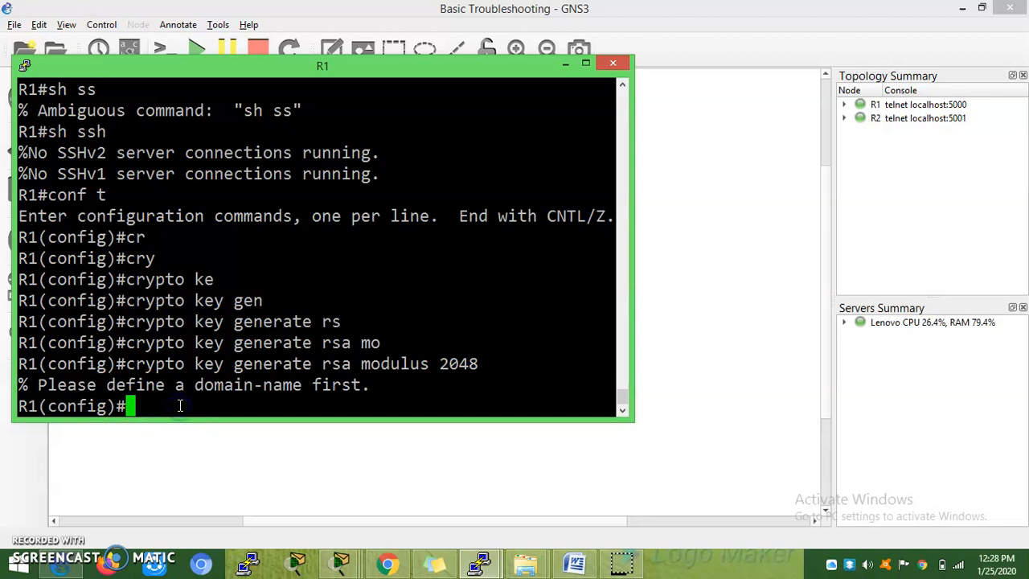
type("i")
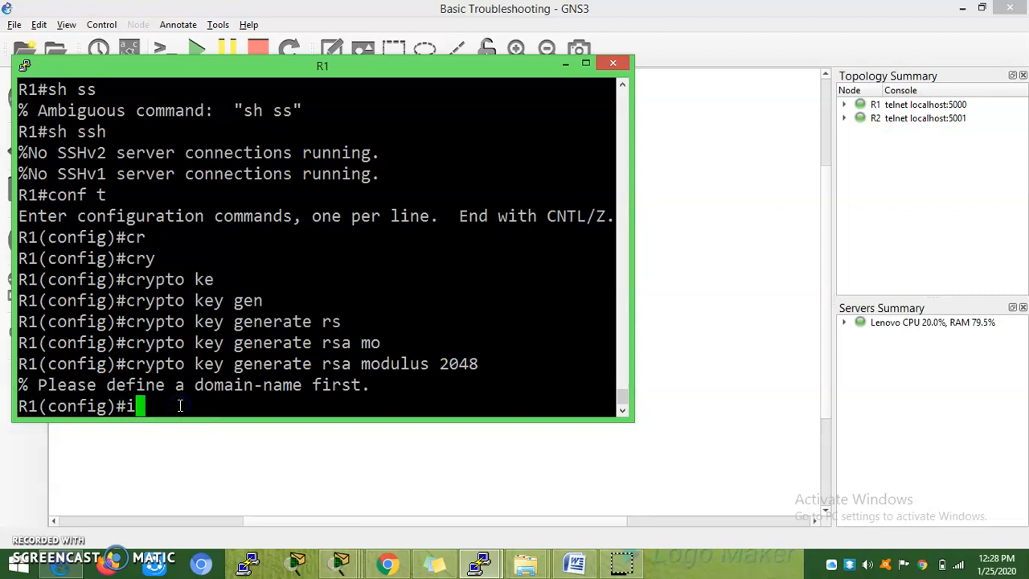
Step: Set R1's domain name with 'ip domain-name R1' and begin a new crypto key command
type("p domain")
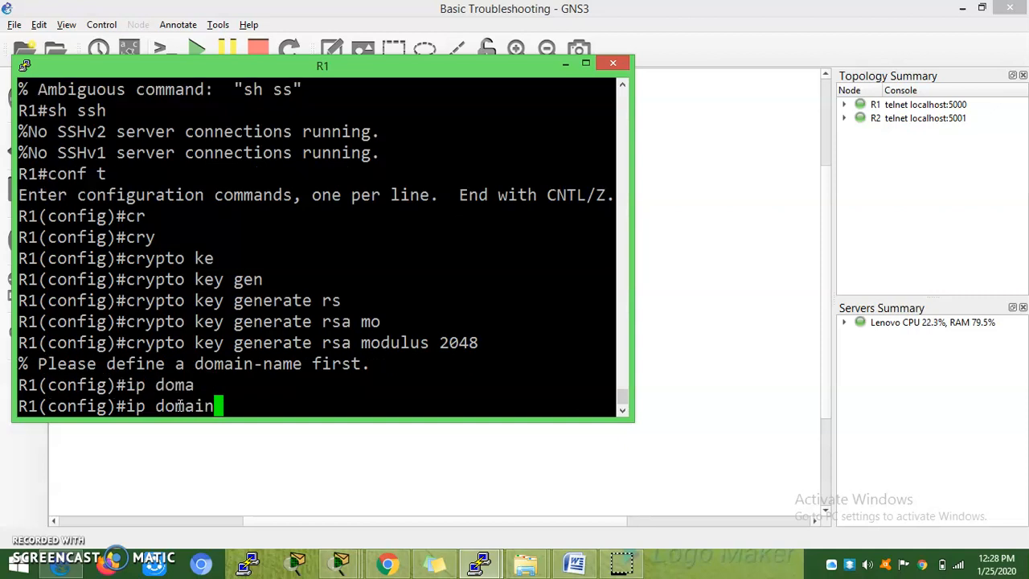
type("-name R1")
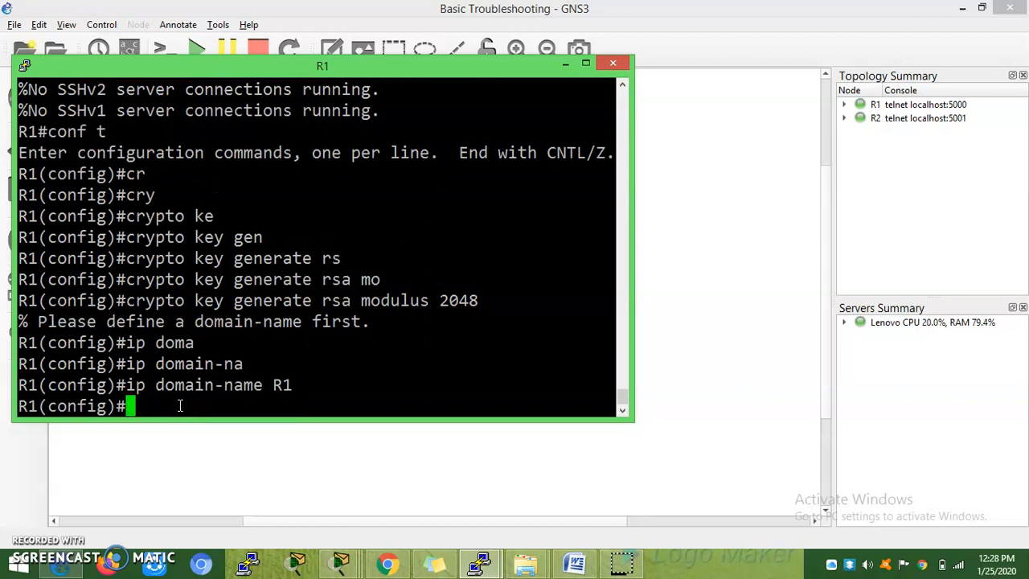
key("enter")
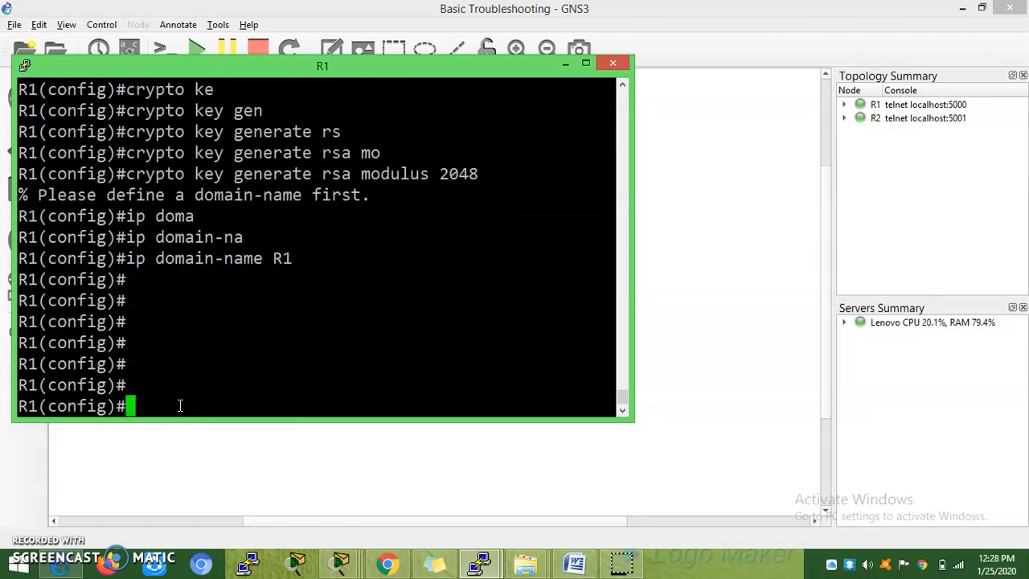
type("crypto key generate")
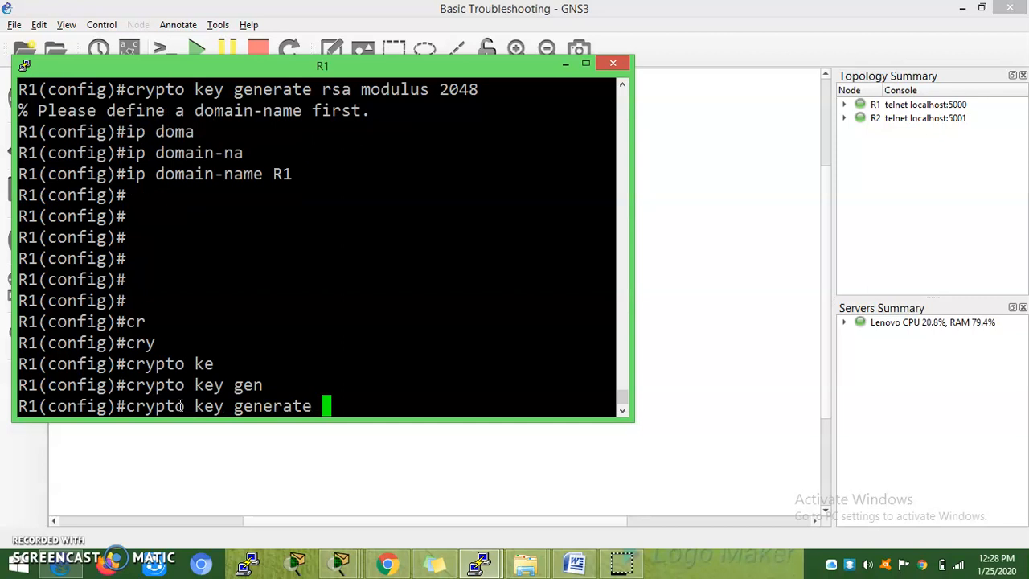
Step: Generate 2048-bit RSA keys on R1 with 'crypto key generate rsa modulus 2048'
type("rsa modulus 204")
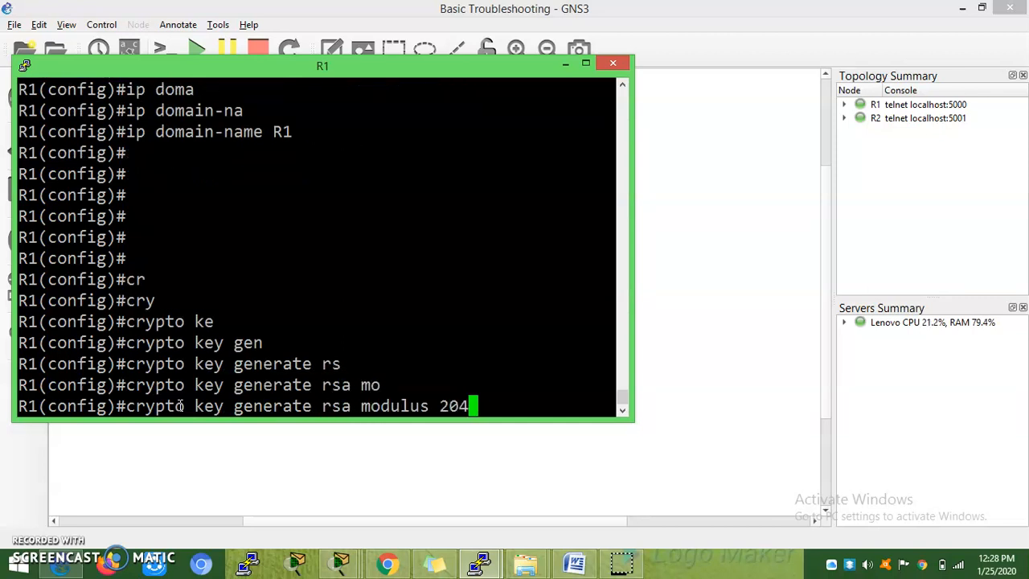
type("8")
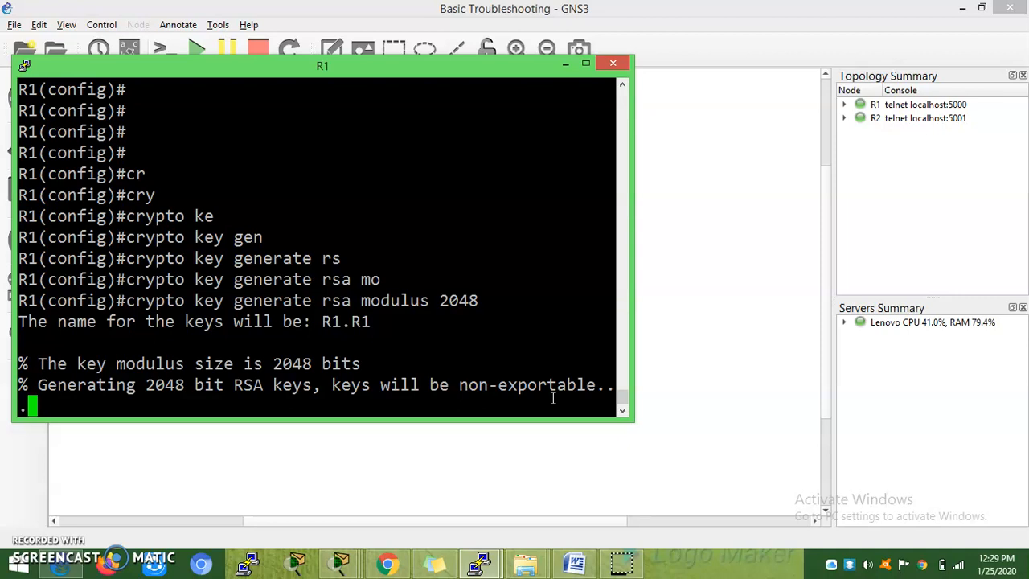
mouse_move(624, 415)
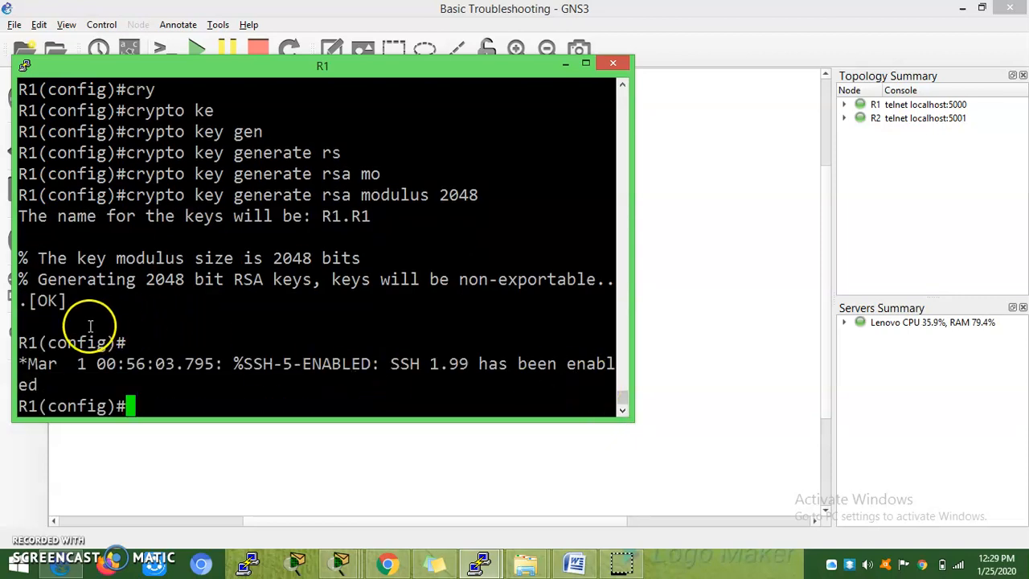
mouse_move(394, 363)
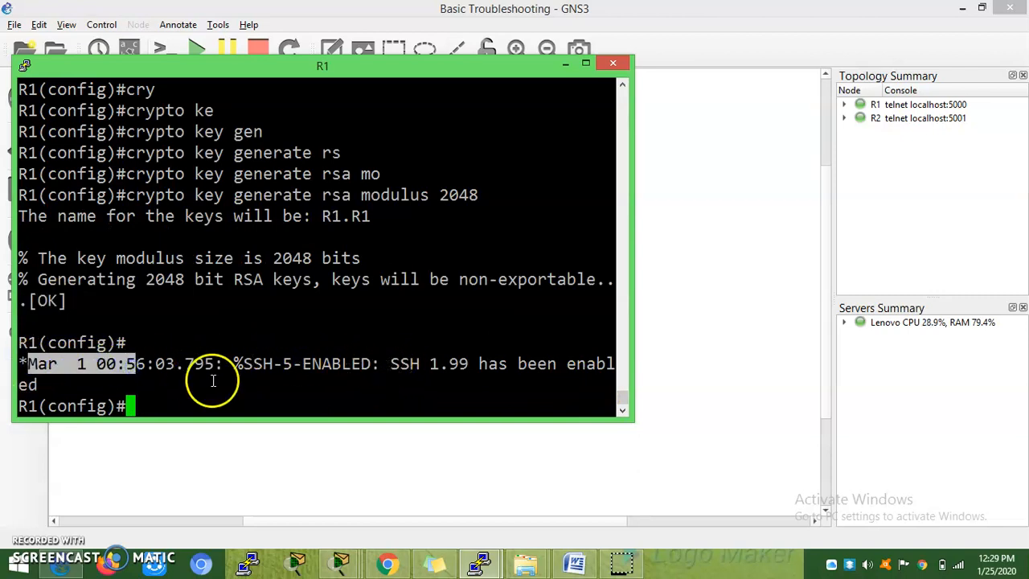
Step: Highlight the SSH 1.99 enabled message, exit R2's session into R1, and run 'sh ssh' on R1
double_click(404, 363)
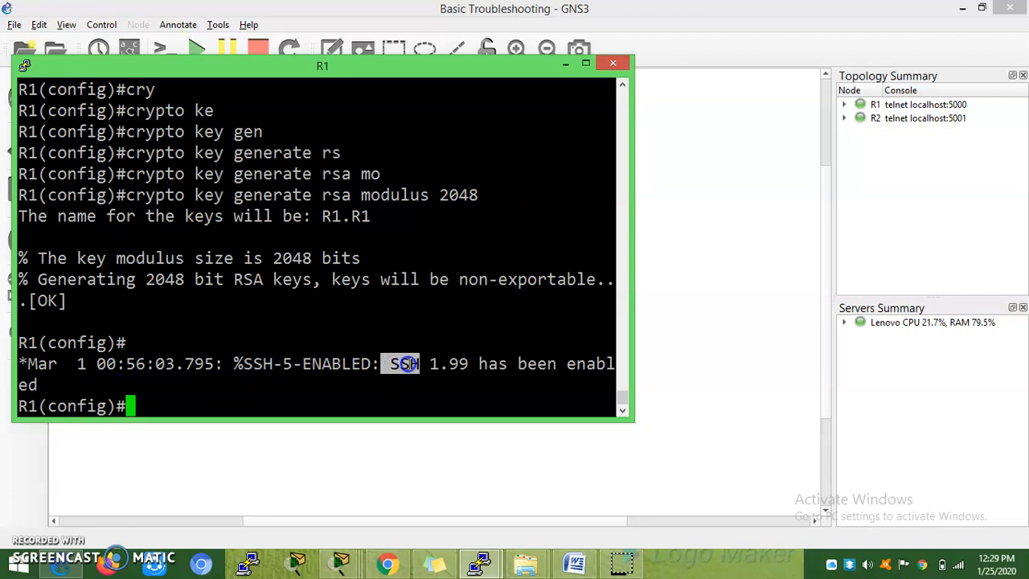
left_click_drag(389, 363, 474, 364)
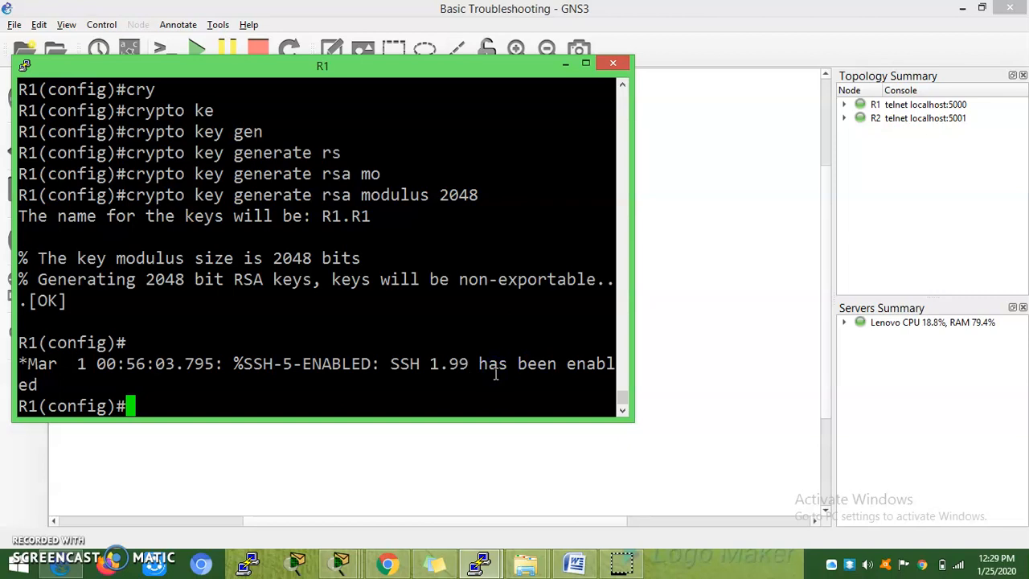
mouse_move(489, 377)
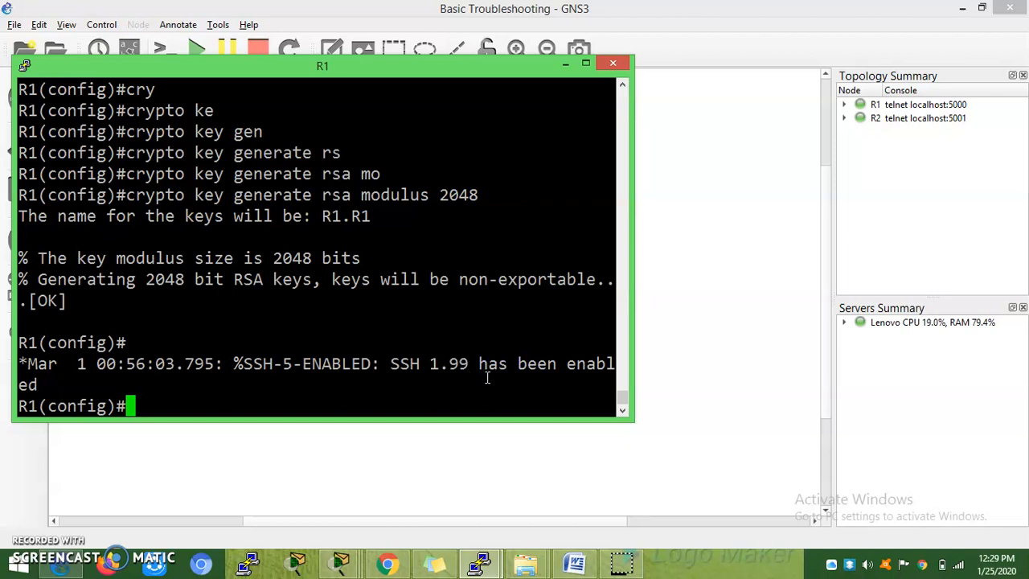
mouse_move(528, 450)
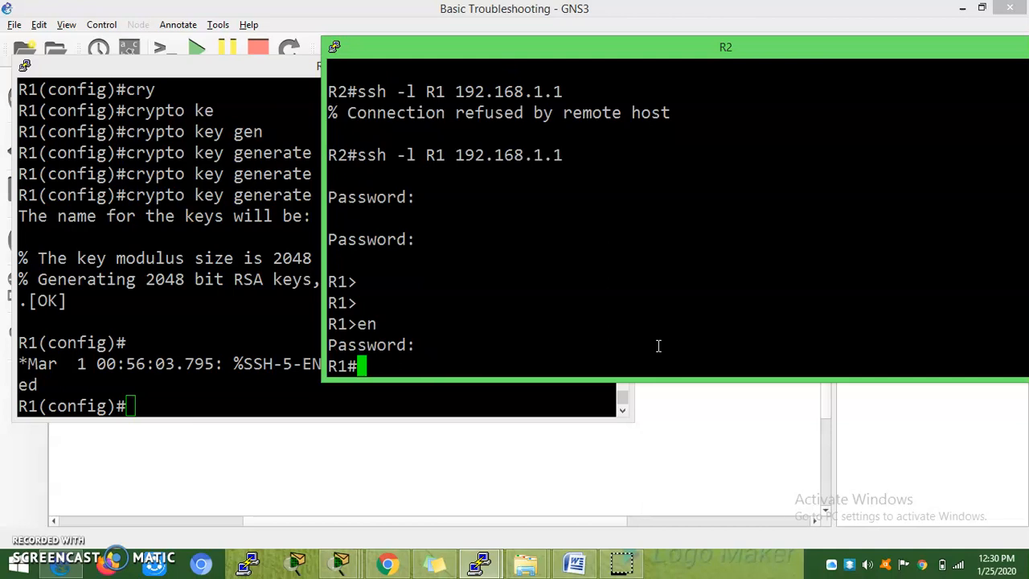
type("exit")
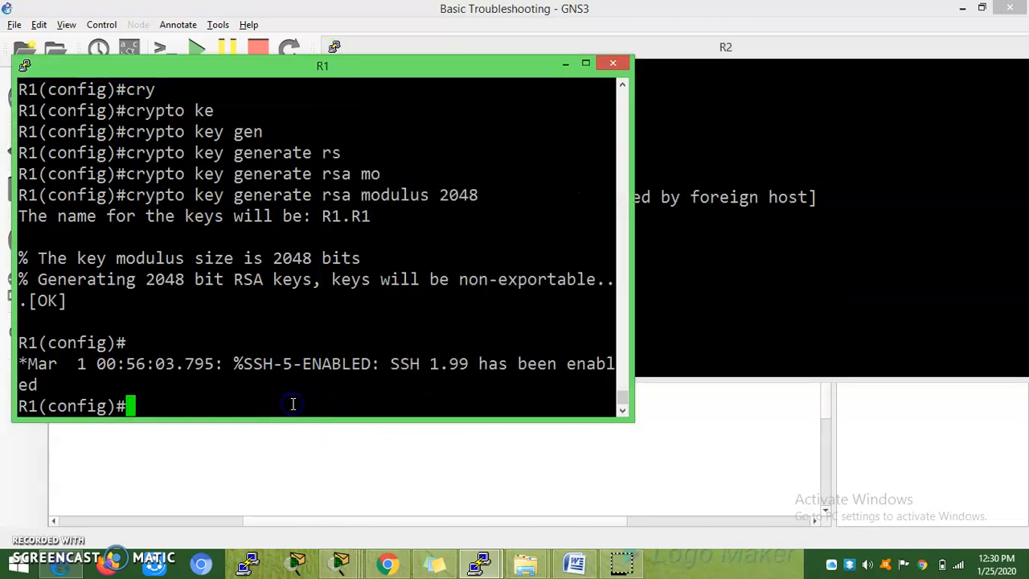
type("sh ssh")
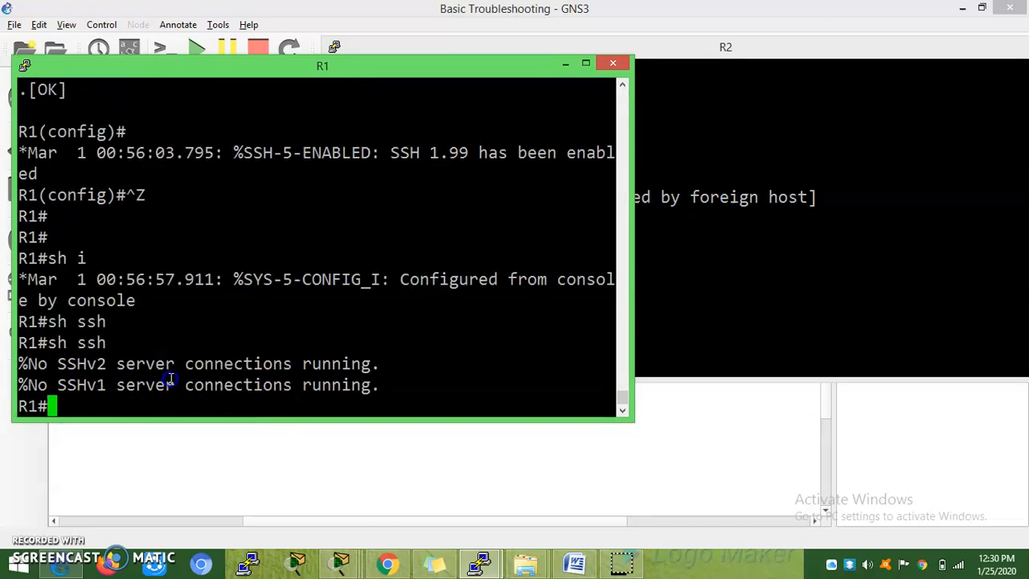
Step: On R1, enter configuration mode and set 'ip ssh version 2'
double_click(336, 384)
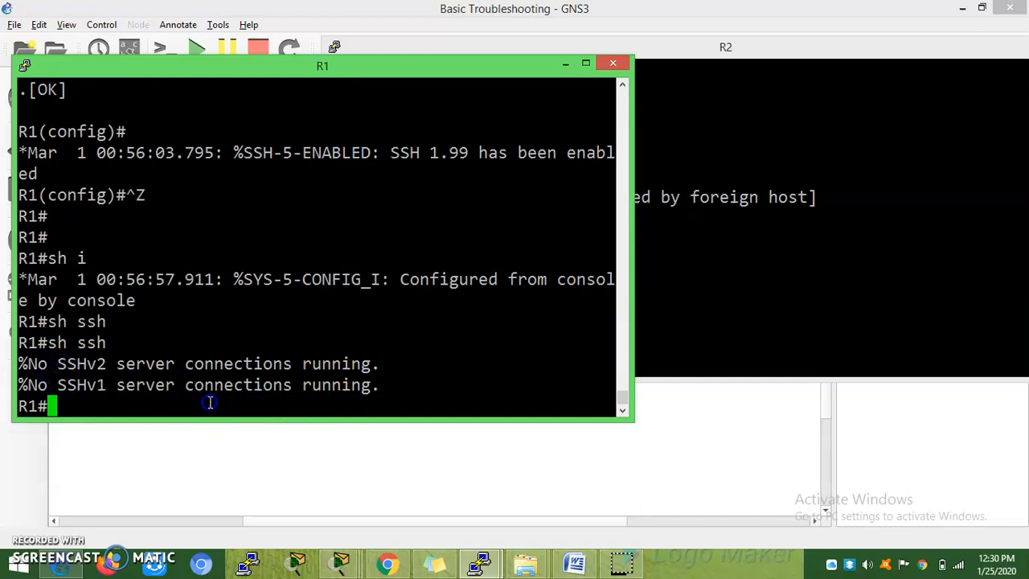
mouse_move(415, 380)
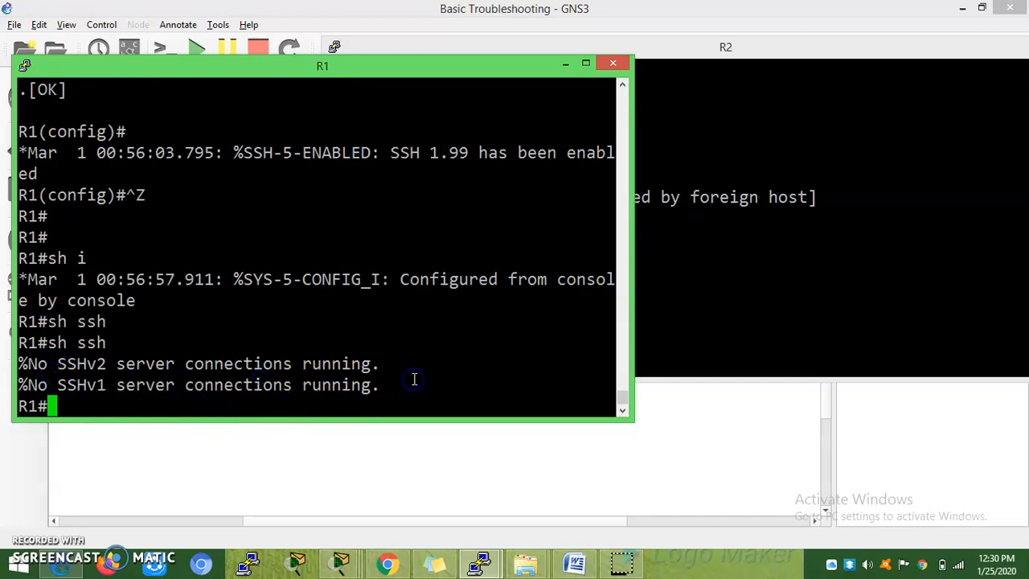
type("conf t")
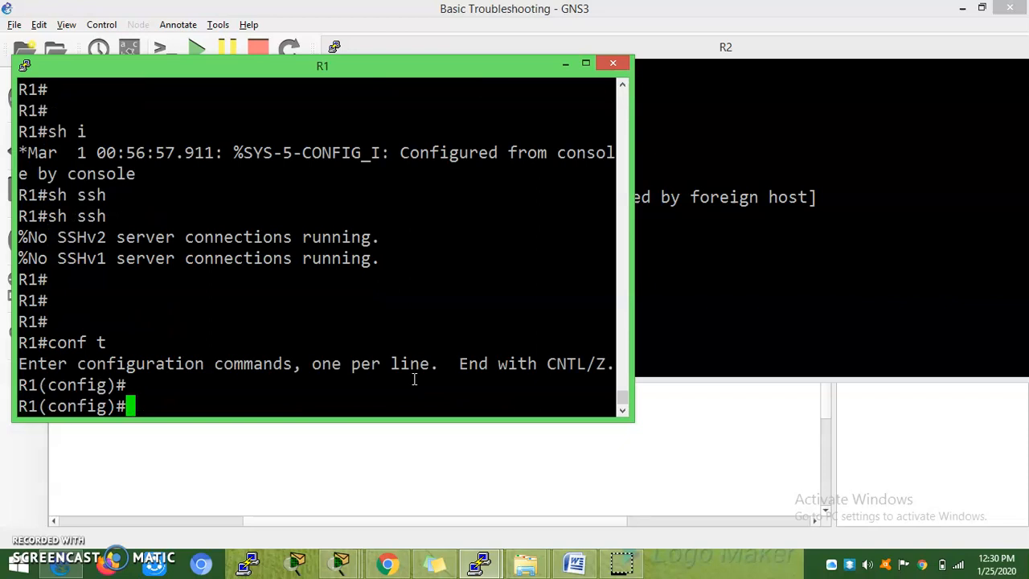
type("ip sh")
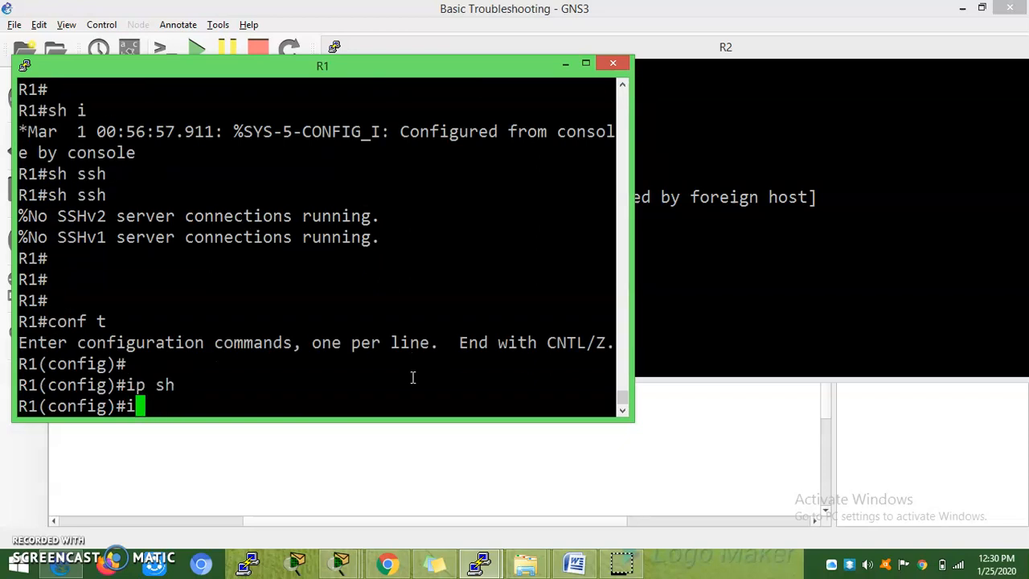
key("Backspace")
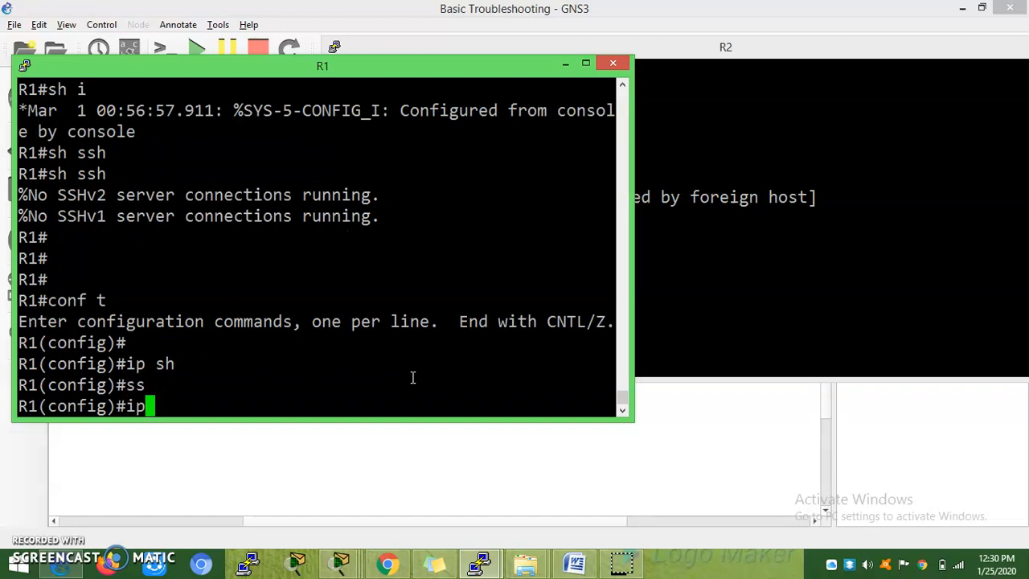
type("ip ssh version 2")
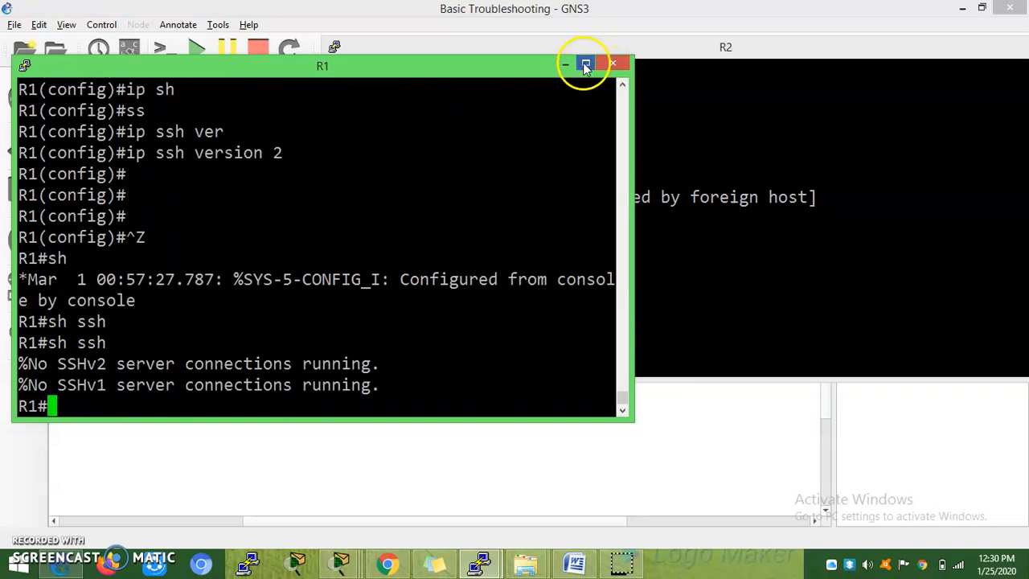
Step: Confirm R1 reports SSH 2.0, then log into R1 from R2 with 'ssh -l R1 192.168.1.1' and enable
left_click(585, 64)
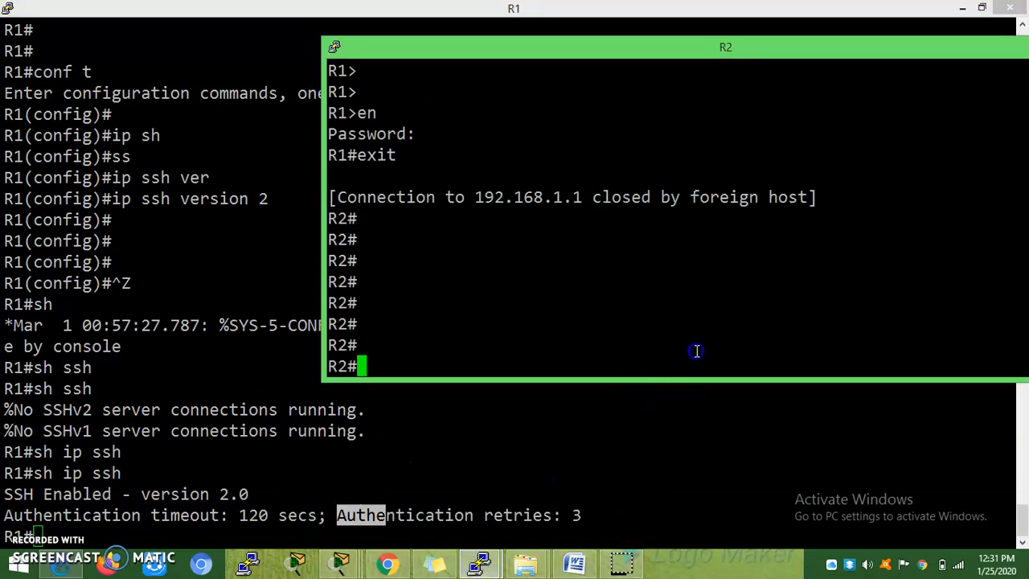
type("ssh -l R1 192.168.1.1")
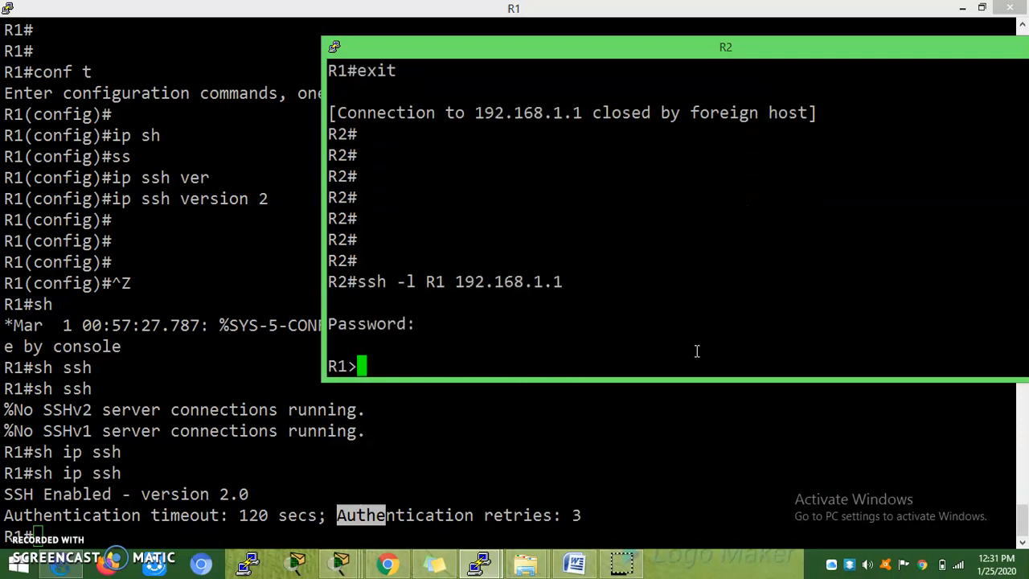
type("e")
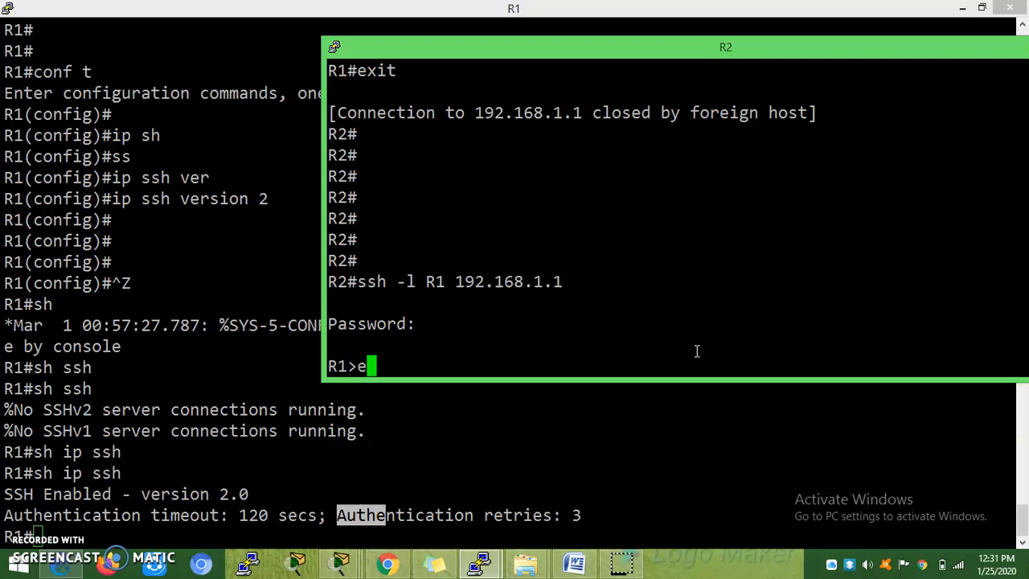
type("nn")
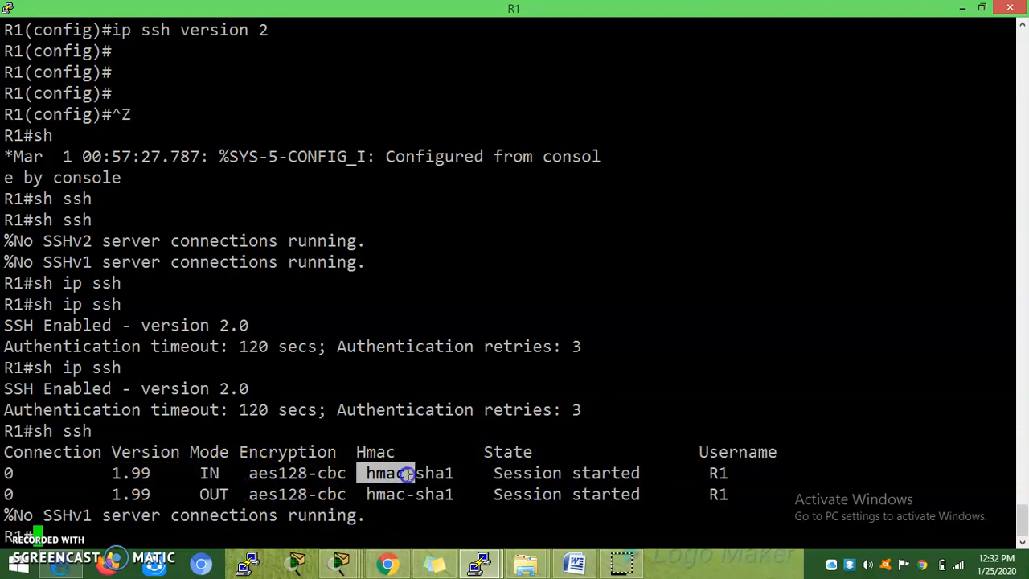
mouse_move(205, 424)
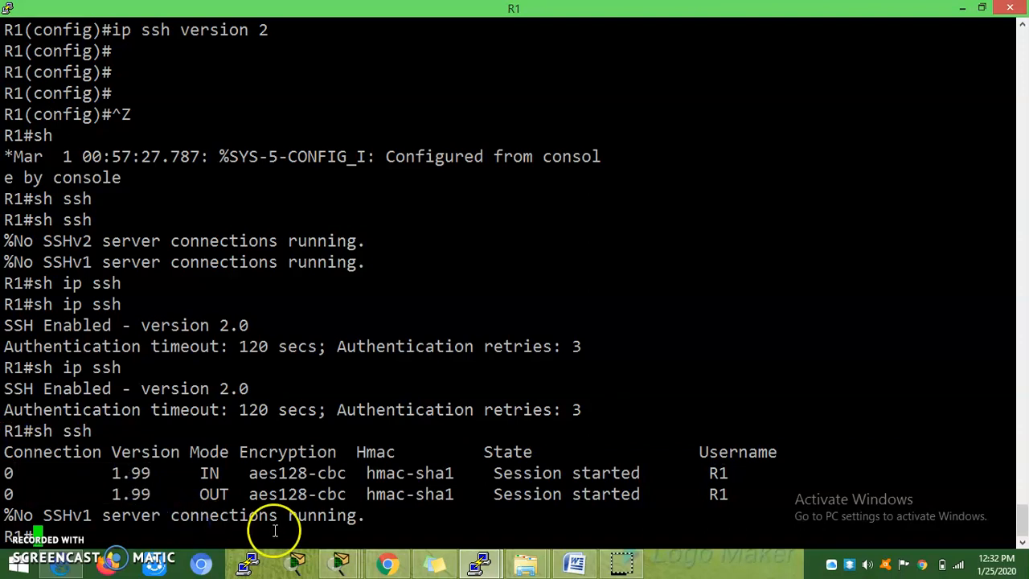
Step: Re-apply SSH version 2 on R1 and save the running configuration with 'wr'
key("enter")
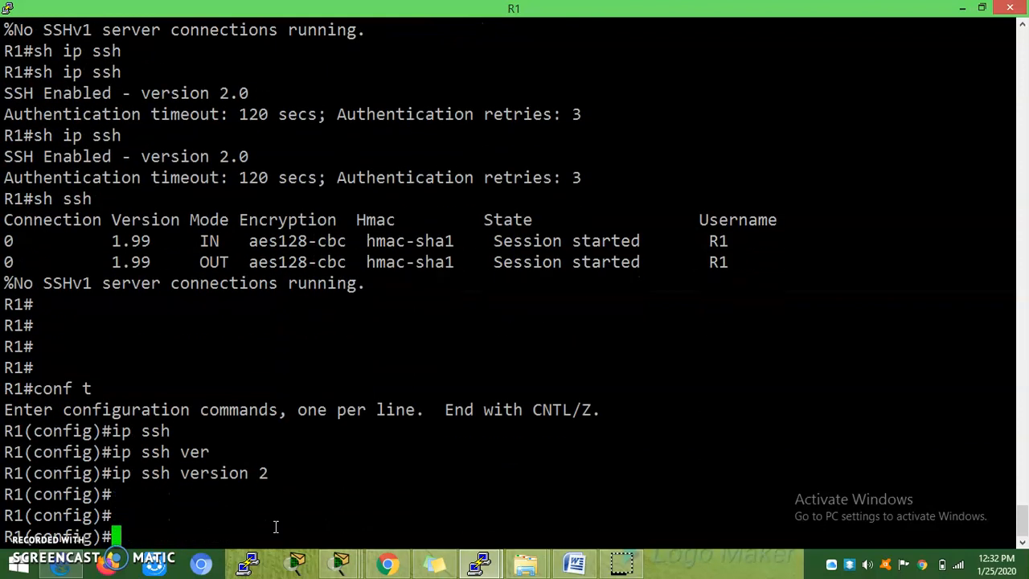
type("wr")
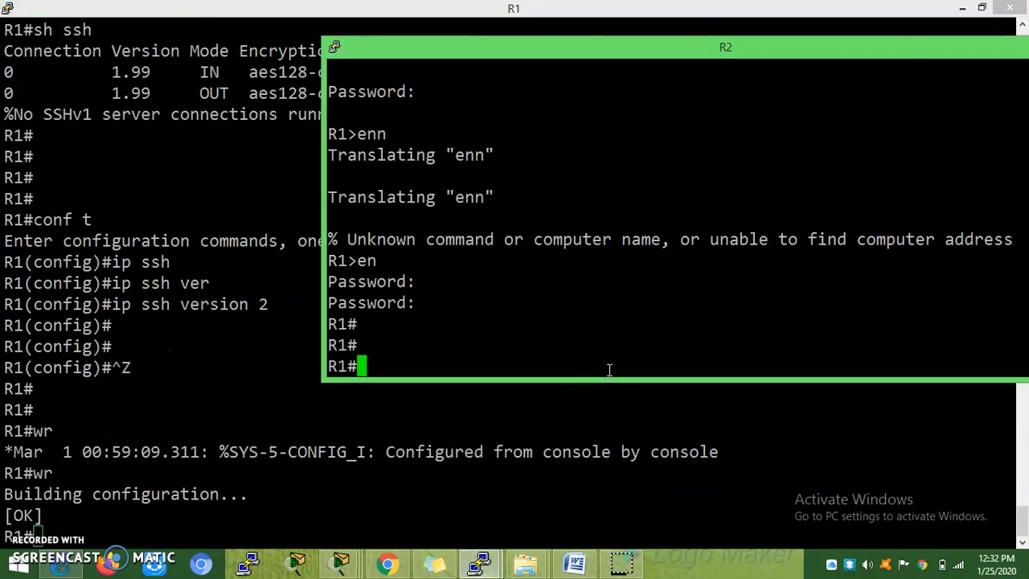
Step: From R2, exit the old session and log back into R1 over SSH as R1, then enable
type("exit")
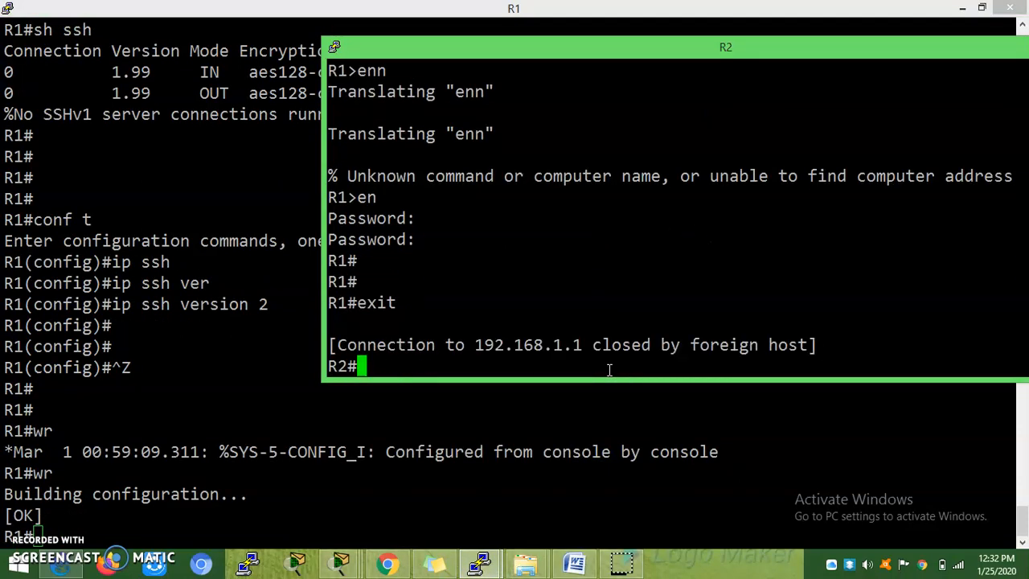
type("ssh -l R1 192.168.1.1")
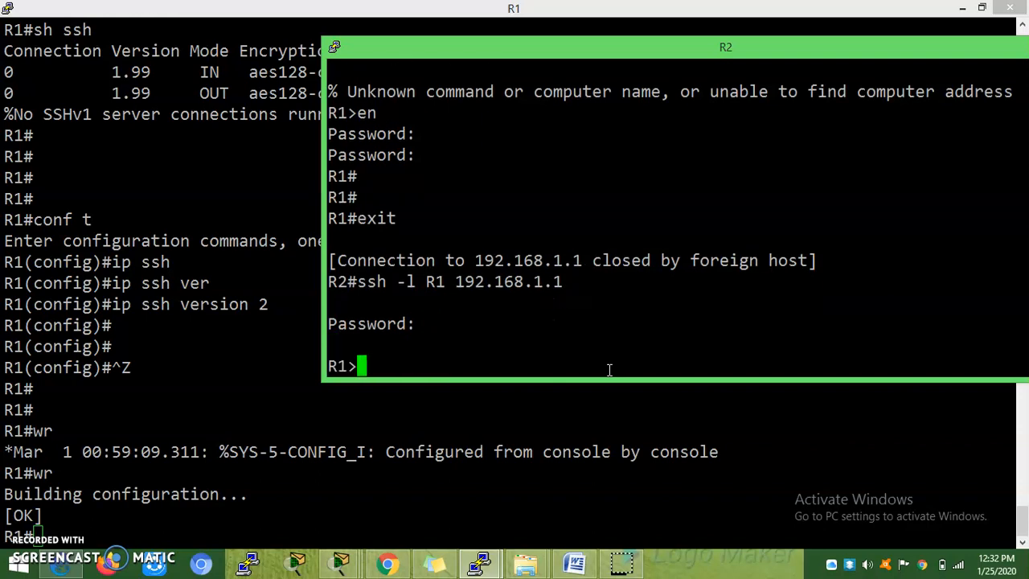
type("en")
type("sh ssh ")
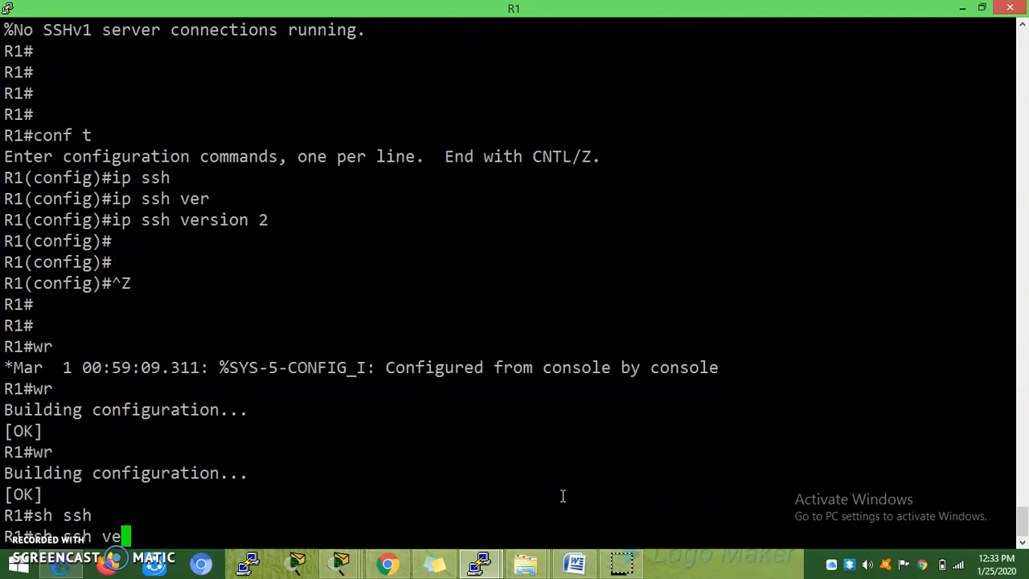
Step: List R1's SSH sessions and highlight the 1.99 version shown for R2's connections
type("ve")
type("sh ssh")
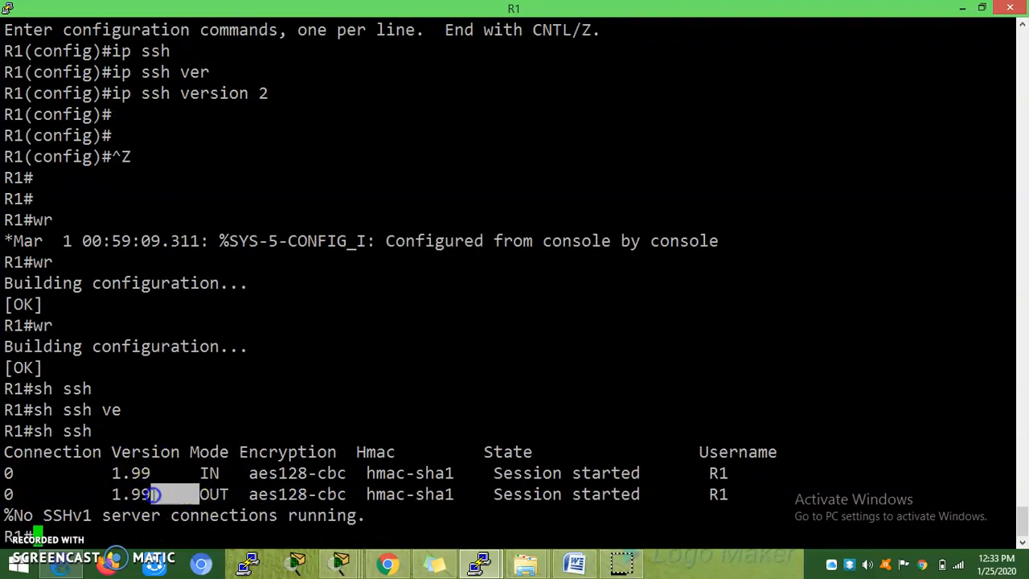
double_click(296, 494)
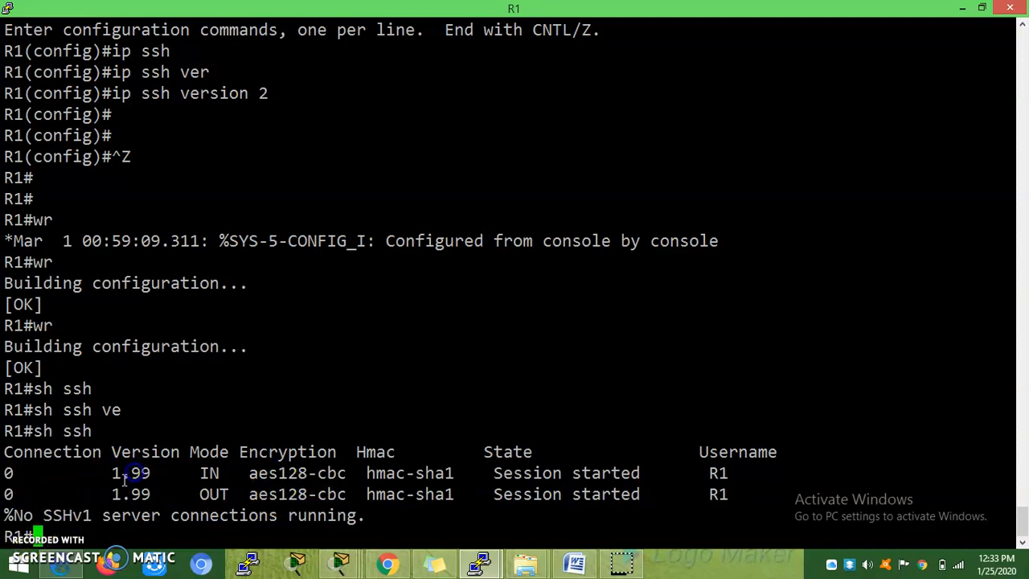
mouse_move(161, 156)
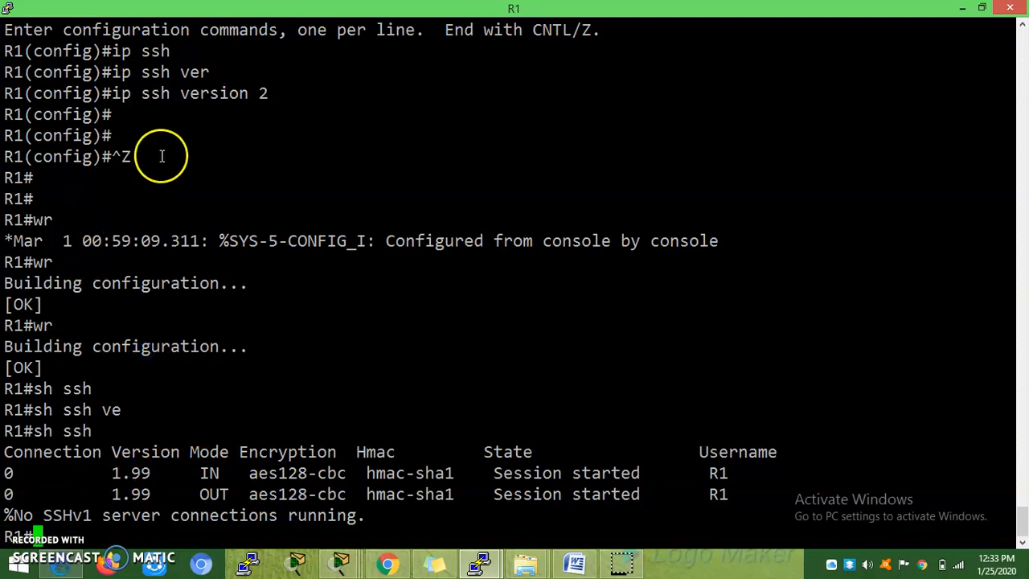
mouse_move(585, 394)
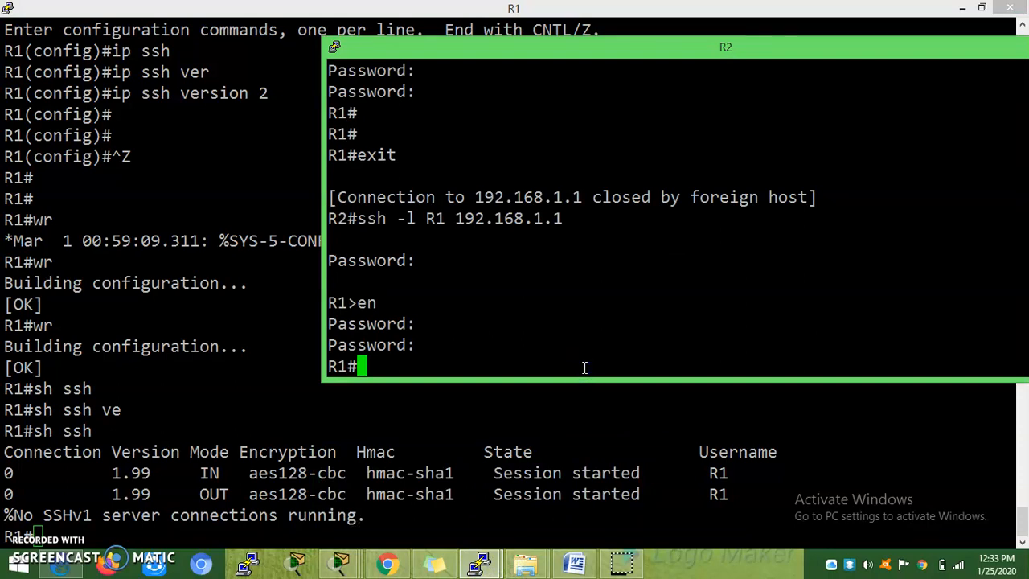
Step: Exit R2's SSH session into R1 and begin a telnet command to 192.168.1.1
type("telnexit")
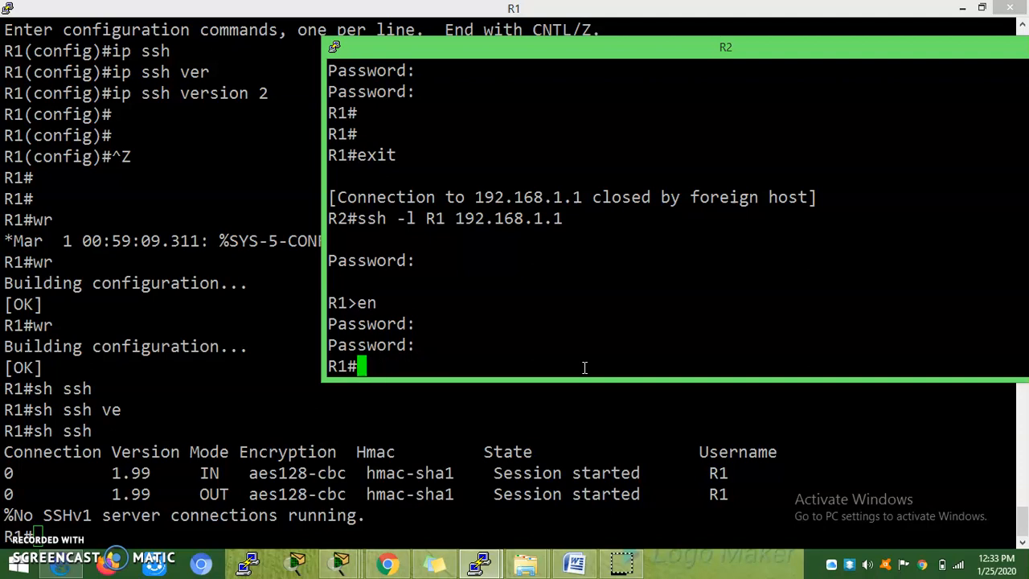
type("exit")
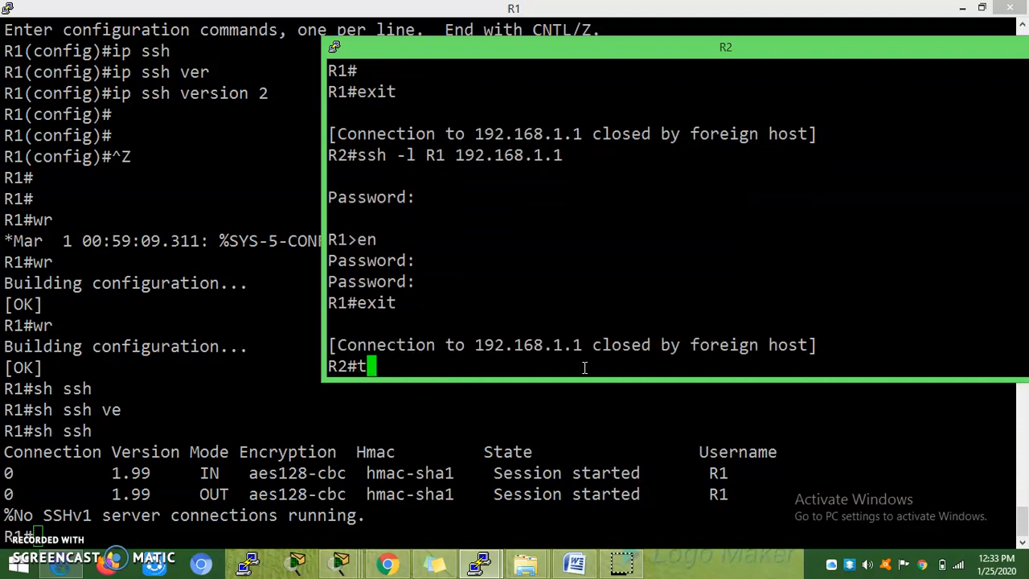
type("lente 192.16")
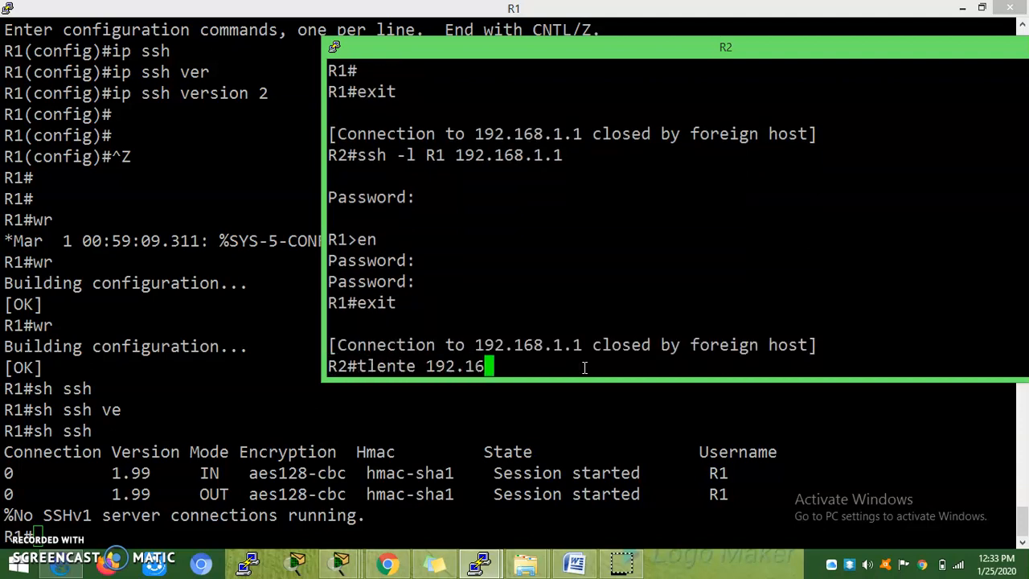
type("8.1")
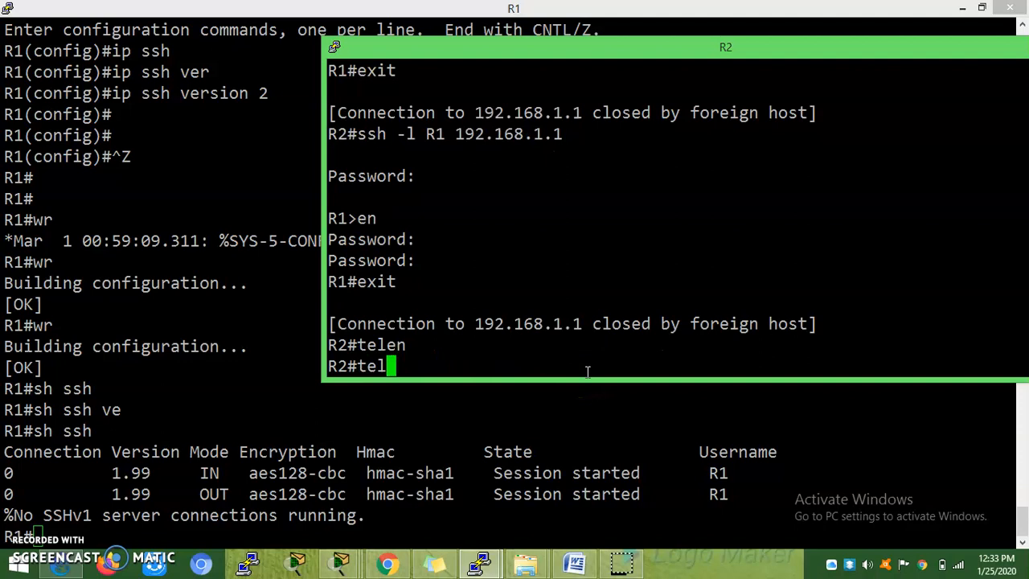
type("telnet 192.16")
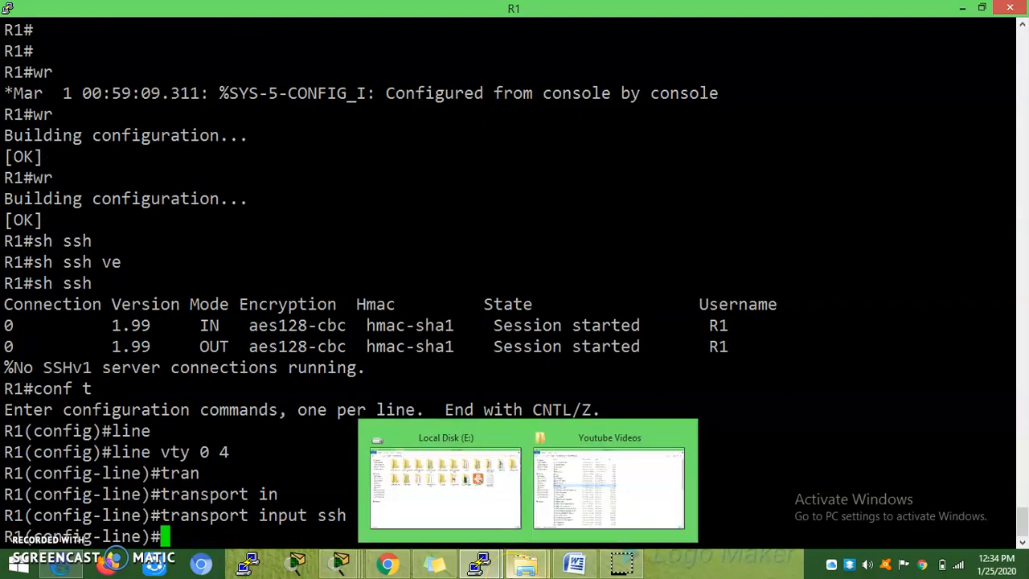
mouse_move(312, 479)
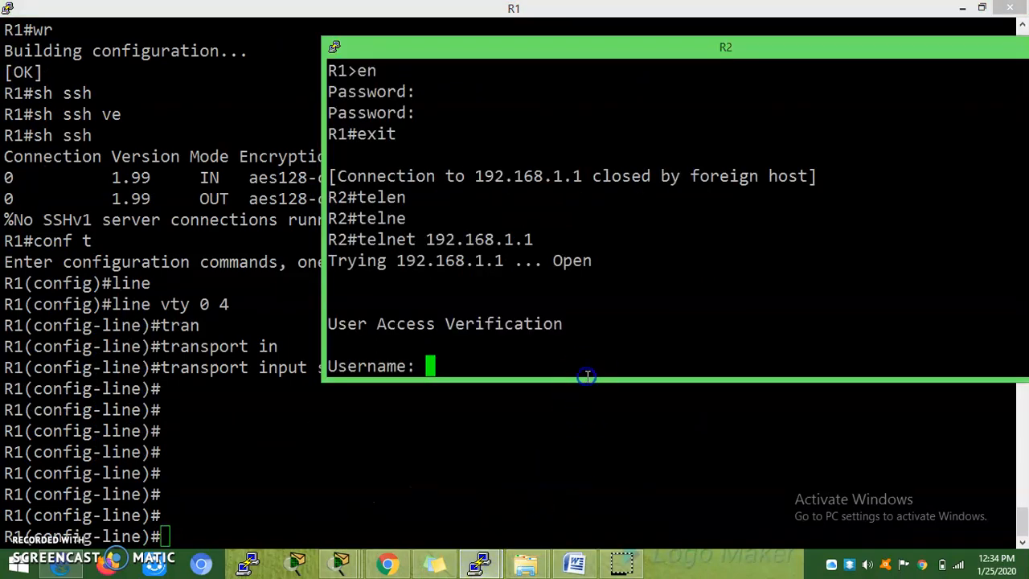
Step: Answer R1's telnet username prompt from R2 with 'R1'
type("R1")
type("exi")
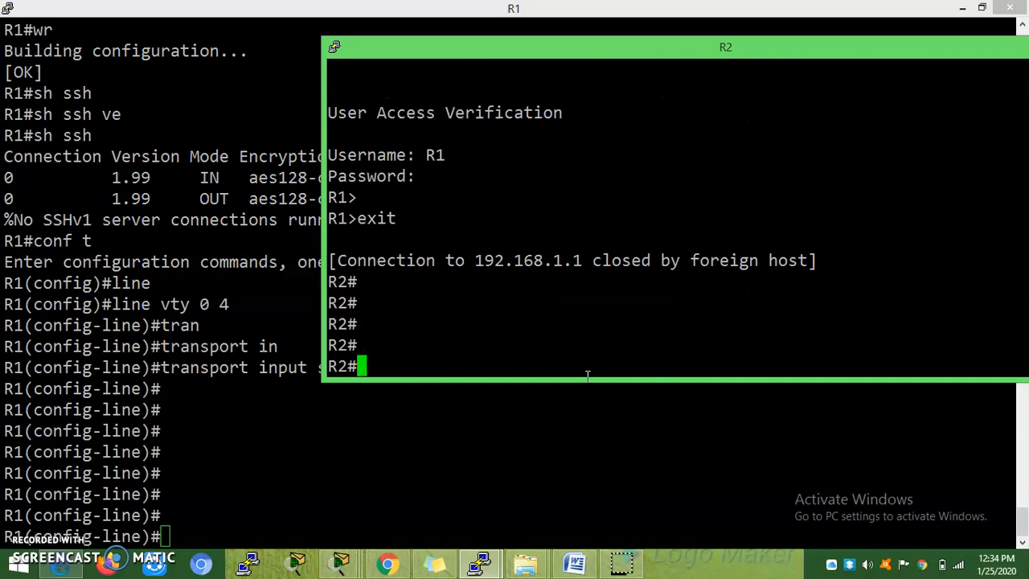
Step: Retry telnet 192.168.1.1 from R2 to show it refused, then return to R1's console
type("telnet 192.168.1.1")
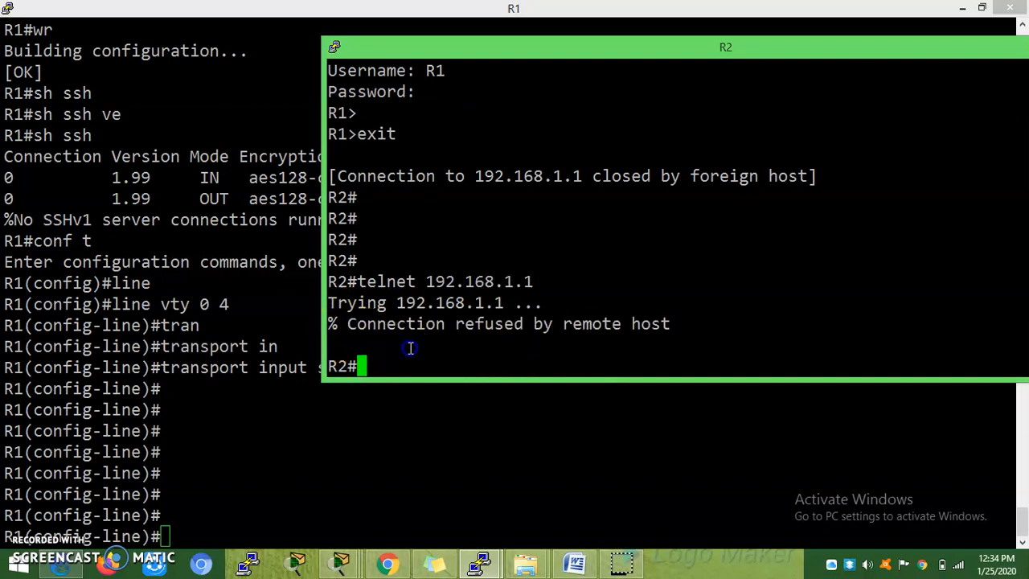
mouse_move(330, 481)
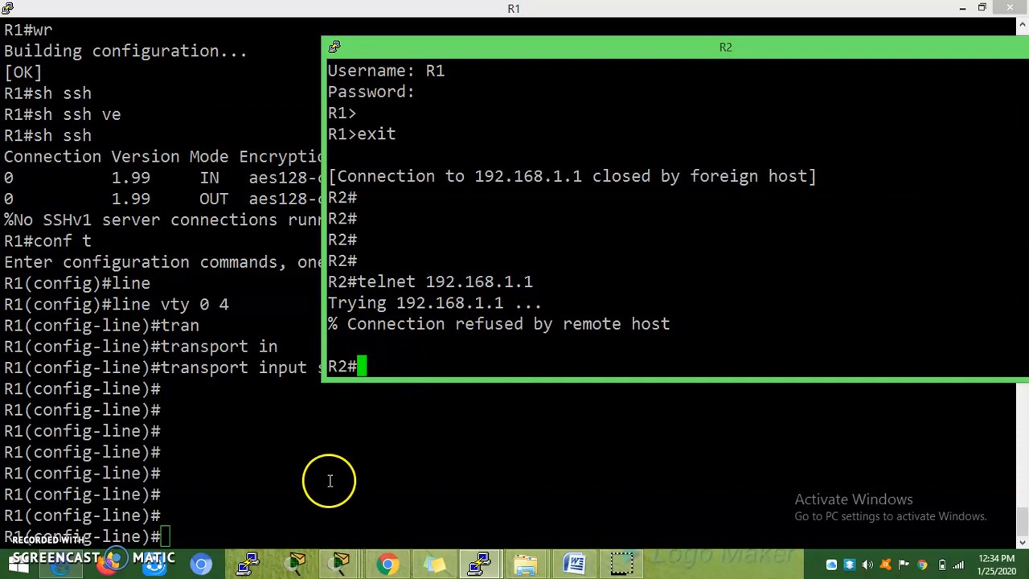
left_click(242, 358)
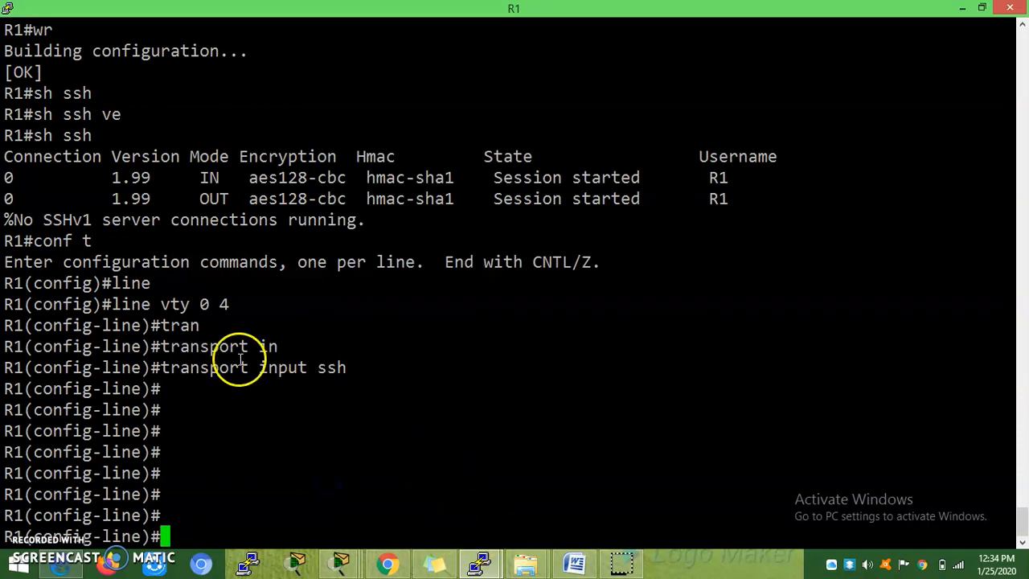